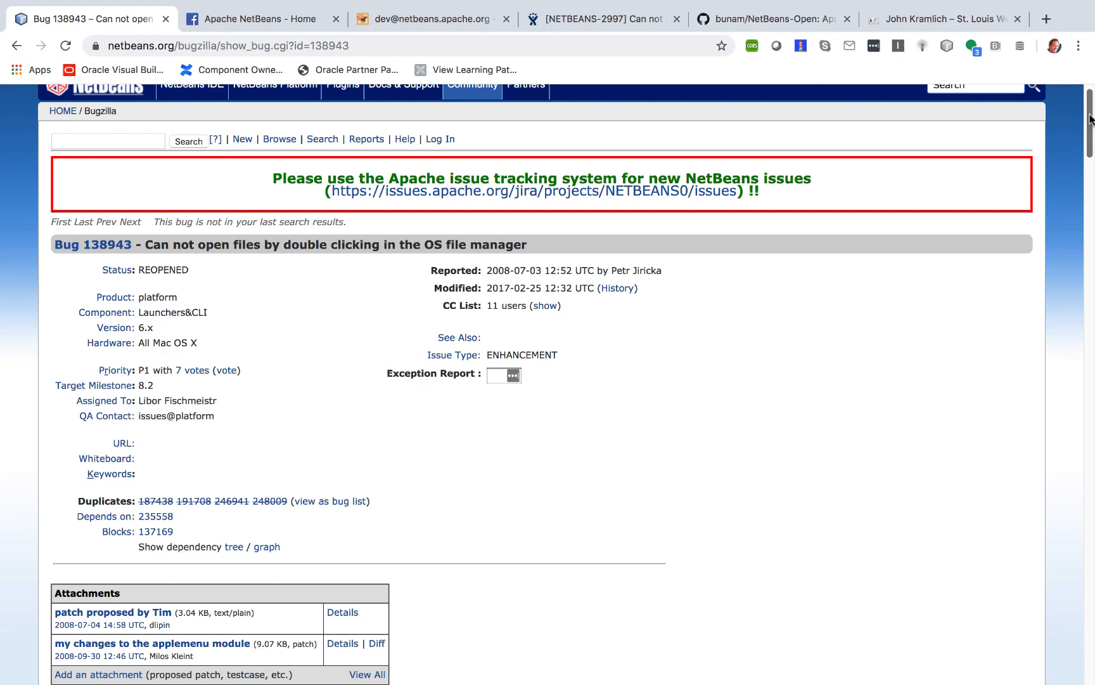
Reach comment 17 and highlight the sentence on why the shell-script launcher blocks Finder opening.
{"action": "scroll", "scroll_direction": "down", "scroll_amount": 3}
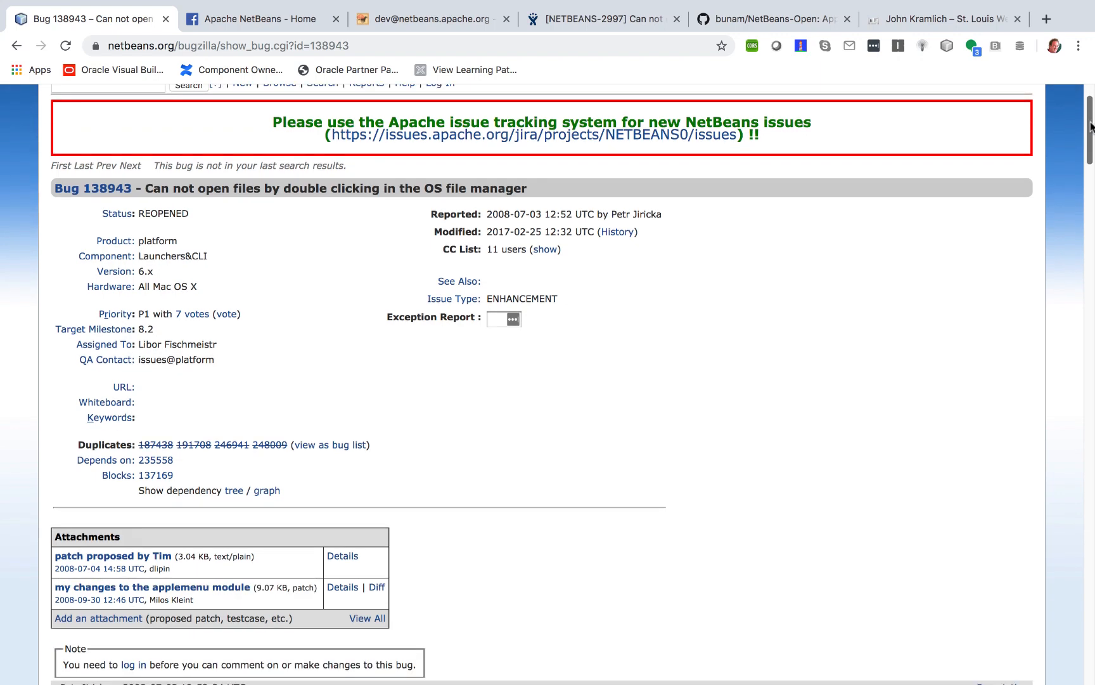
{"action": "scroll", "scroll_direction": "down", "scroll_amount": 3}
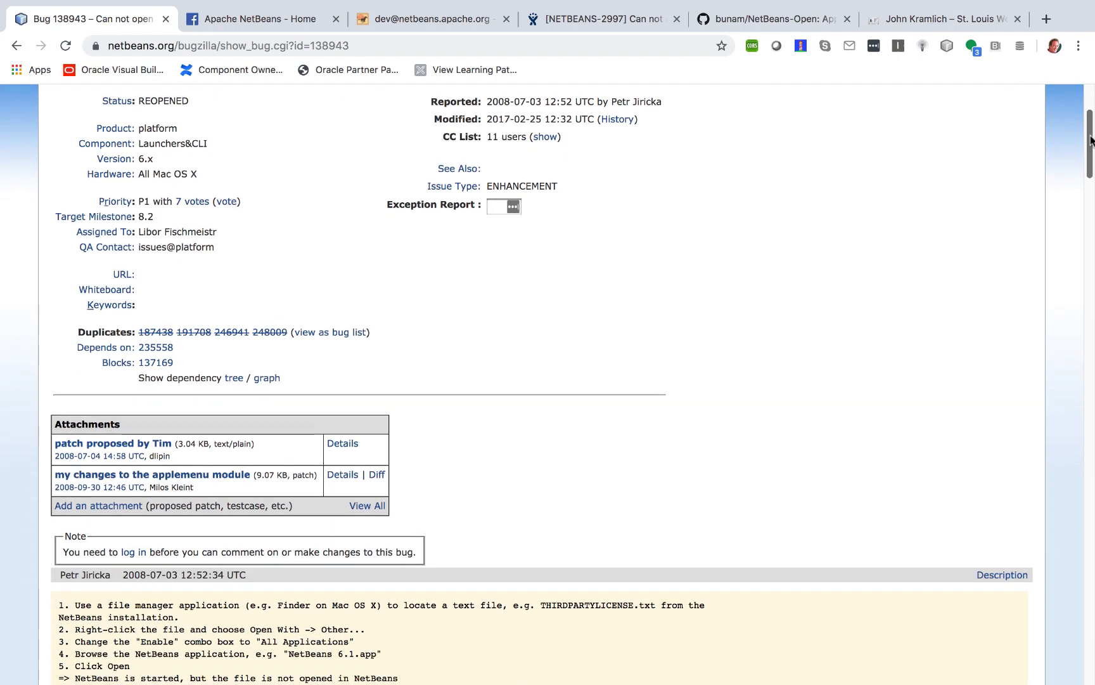
{"action": "scroll", "scroll_direction": "down", "scroll_amount": 3}
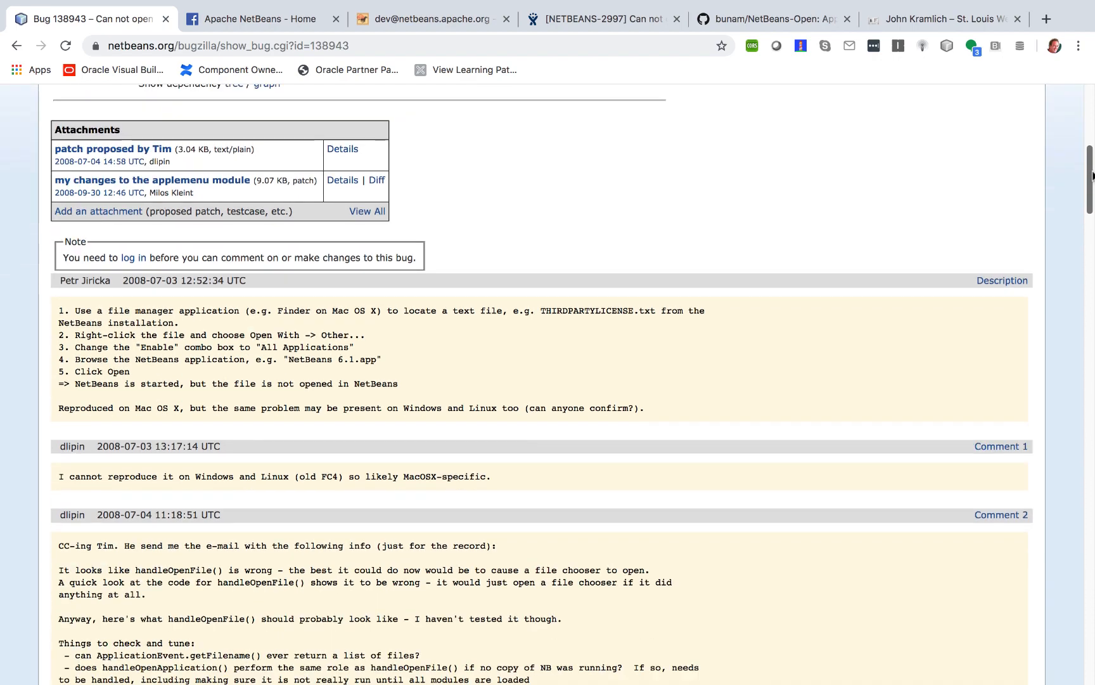
{"action": "scroll", "scroll_direction": "down", "scroll_amount": 3}
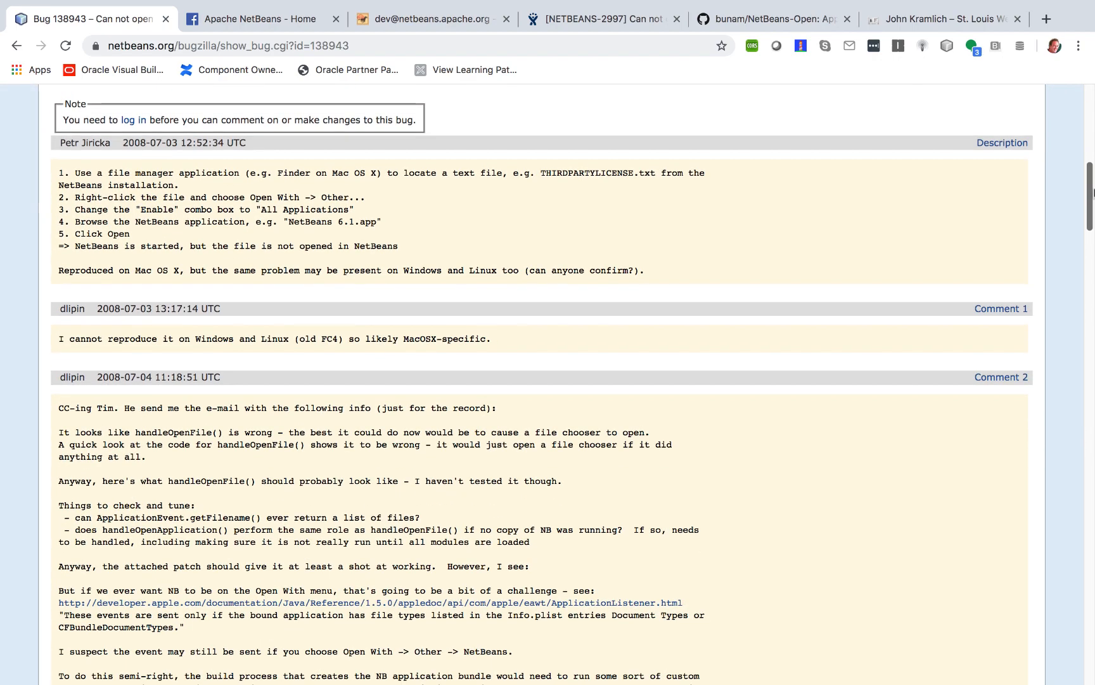
{"action": "scroll", "scroll_direction": "down", "scroll_amount": 3}
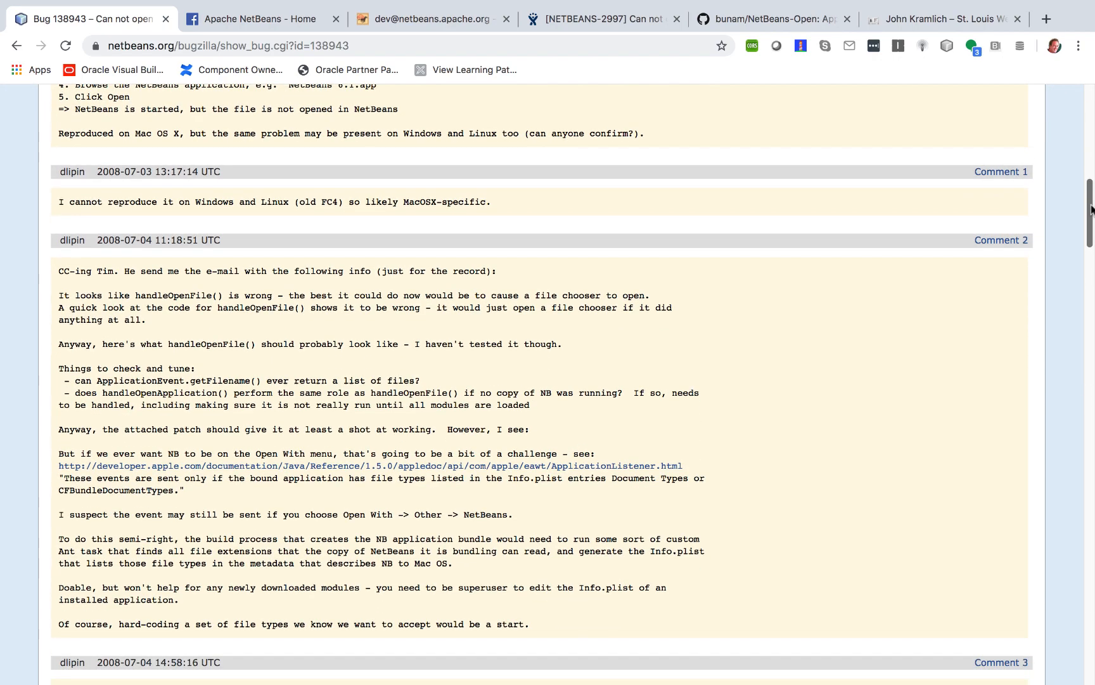
{"action": "scroll", "scroll_direction": "down", "scroll_amount": 3}
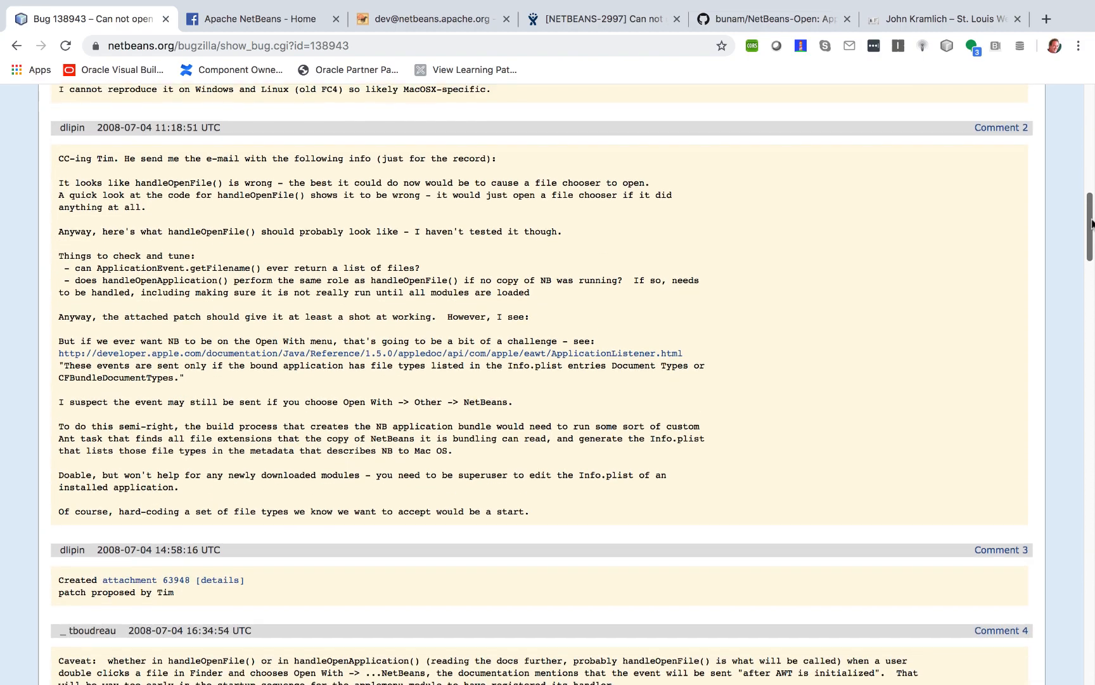
{"action": "scroll", "scroll_direction": "down", "scroll_amount": 3}
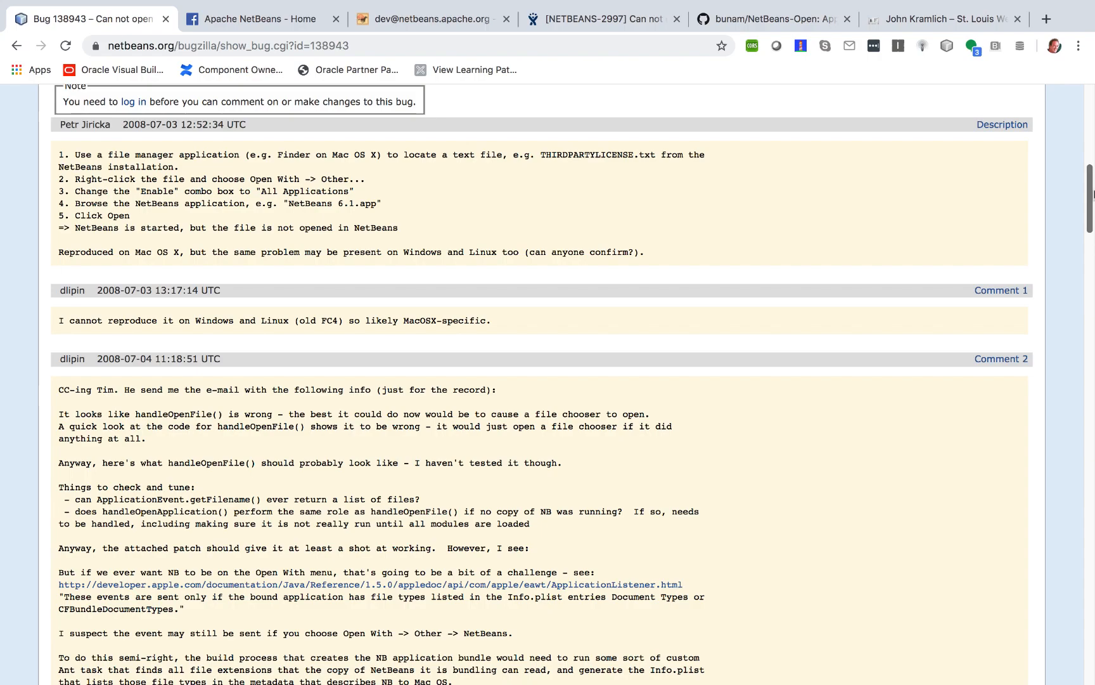
{"action": "scroll", "scroll_direction": "down", "scroll_amount": 3}
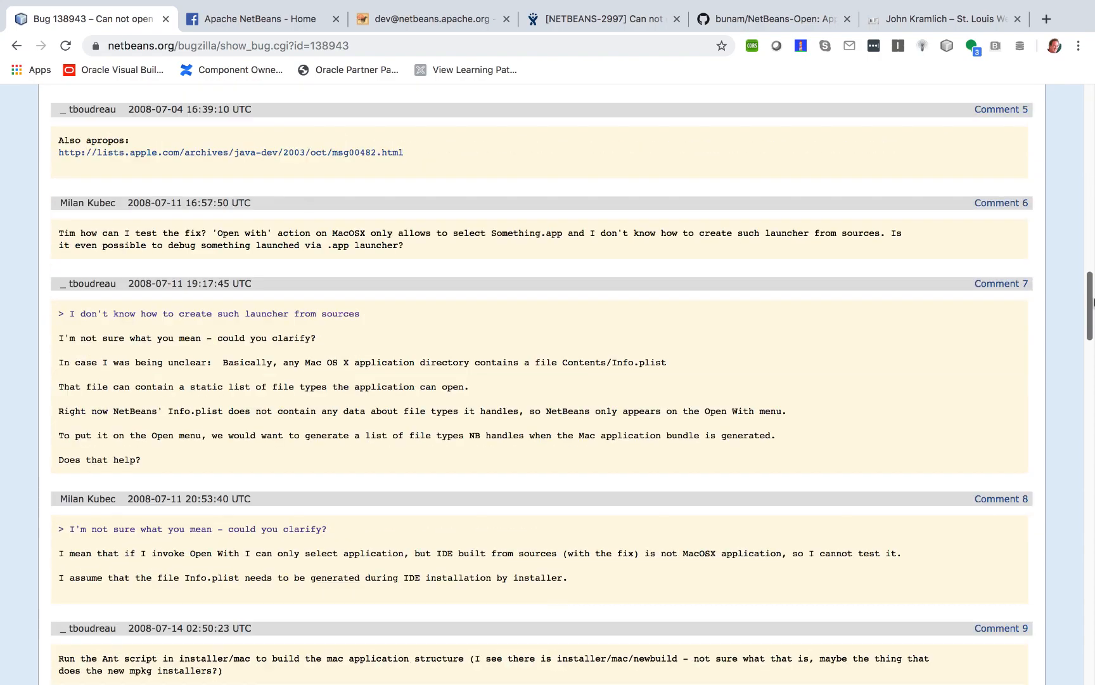
{"action": "scroll", "scroll_direction": "down", "scroll_amount": 3}
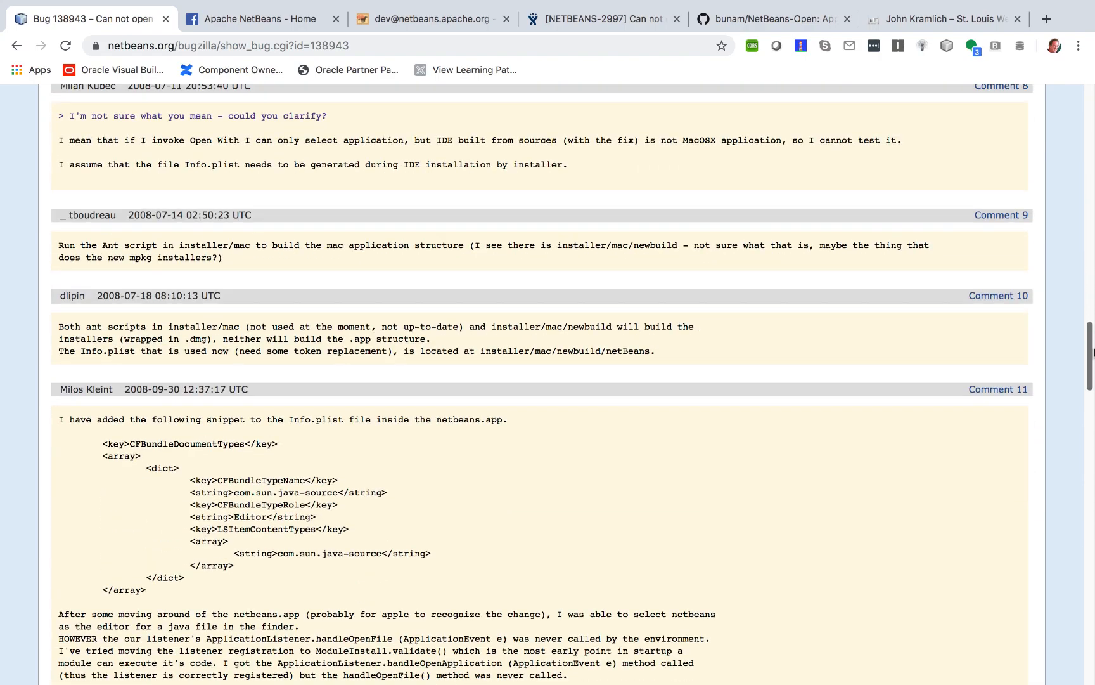
{"action": "scroll", "scroll_direction": "down", "scroll_amount": 3}
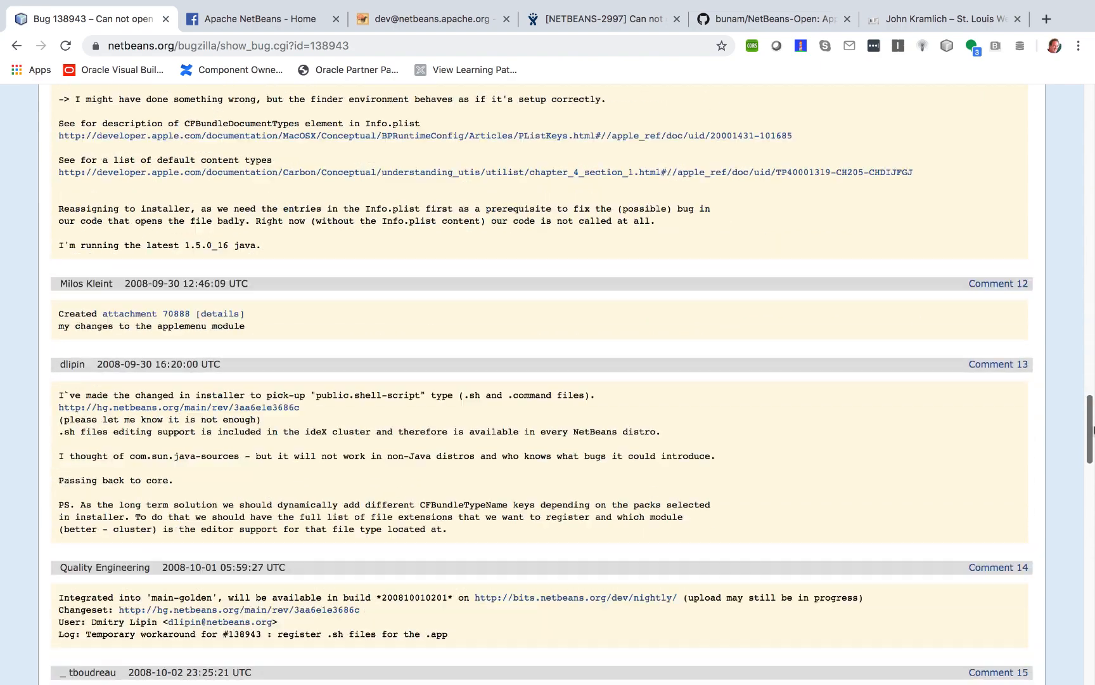
{"action": "scroll", "scroll_direction": "down", "scroll_amount": 3}
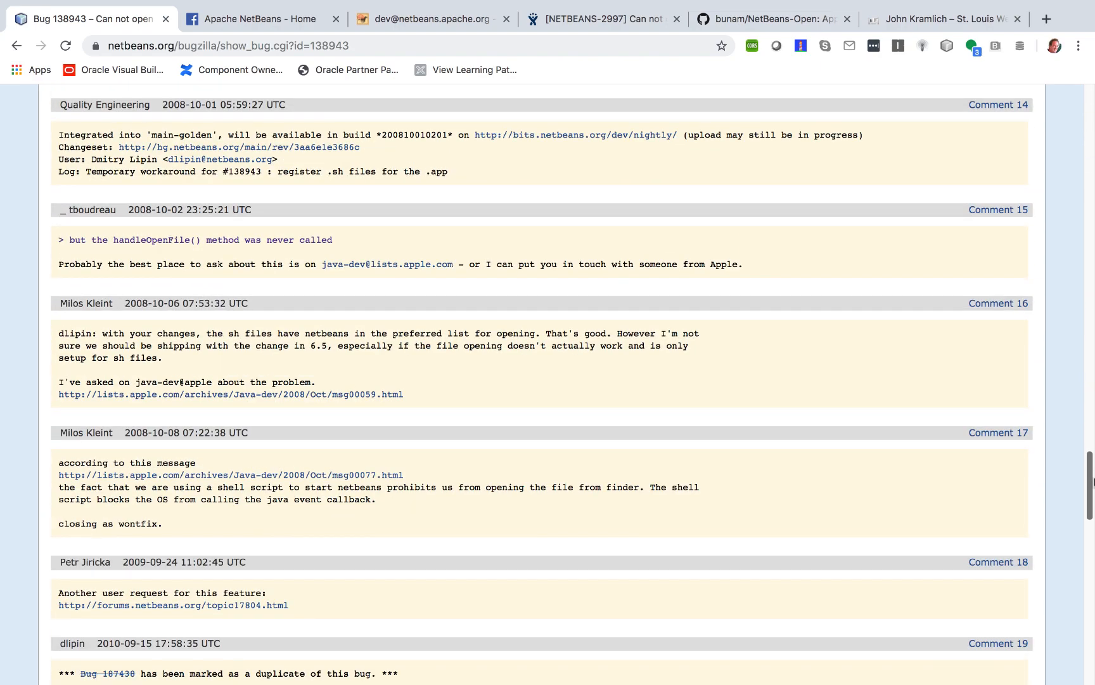
{"action": "scroll", "scroll_direction": "down", "scroll_amount": 3}
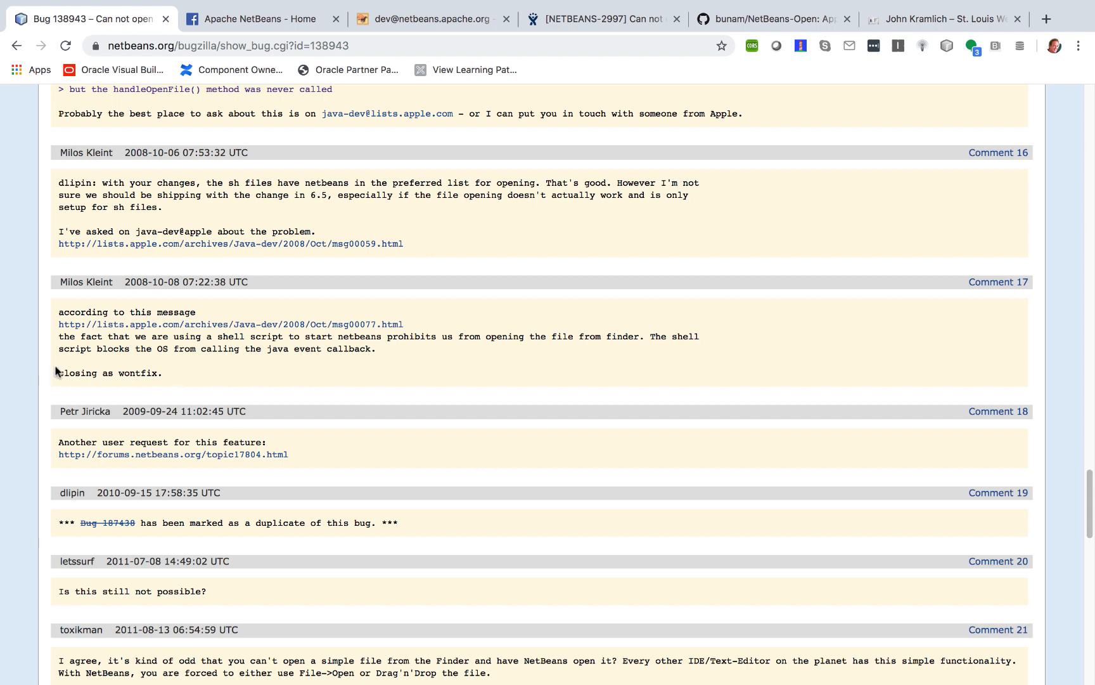
{"action": "mouse_move", "coordinate": [58, 341]}
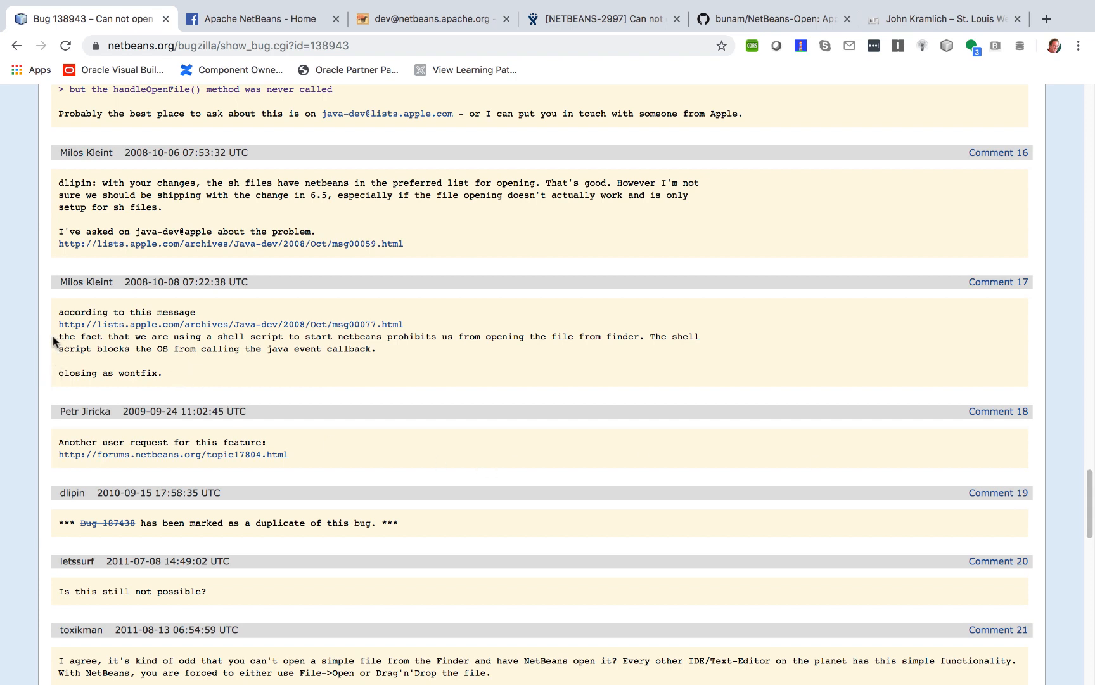
{"action": "left_click_drag", "start_coordinate": [59, 336], "coordinate": [375, 349]}
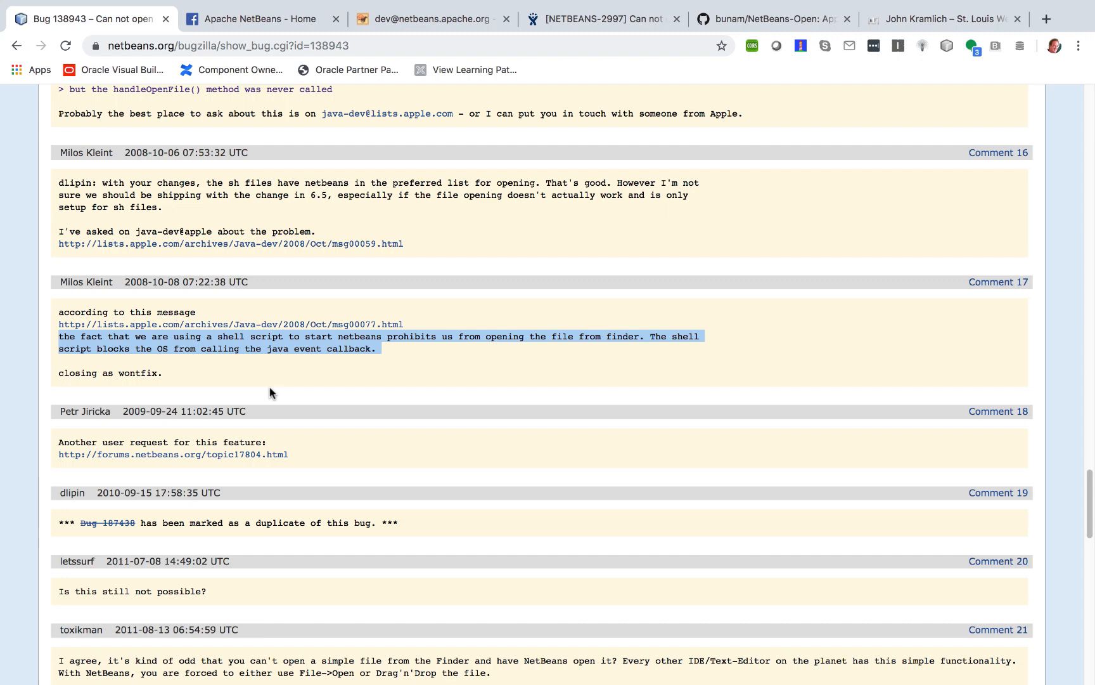
{"action": "mouse_move", "coordinate": [506, 357]}
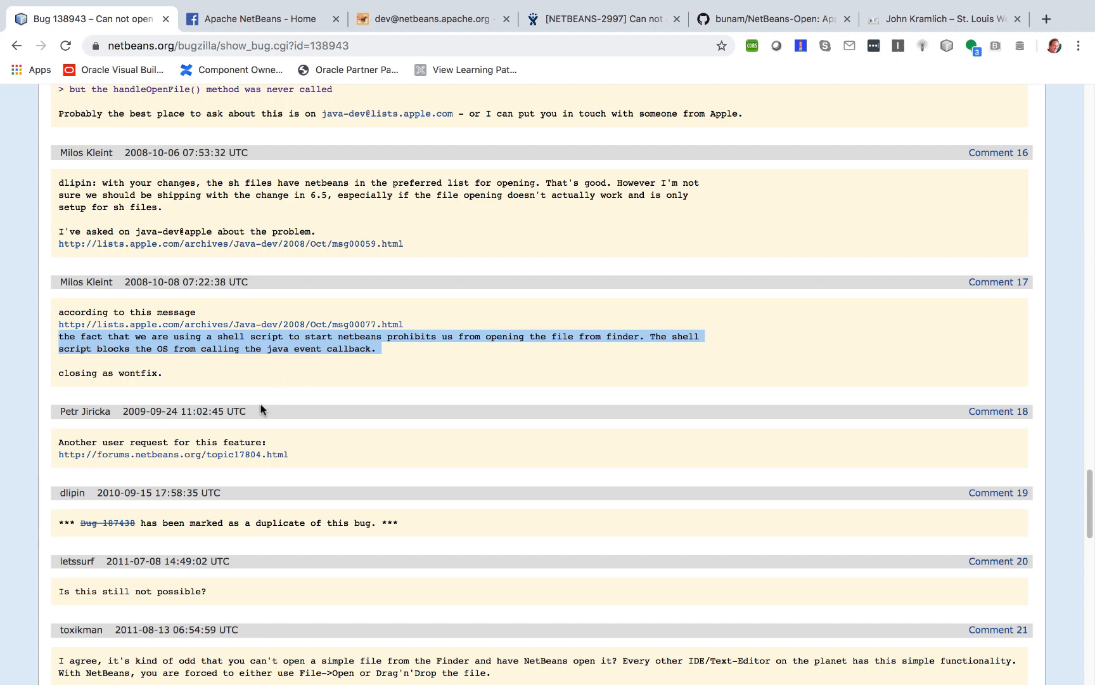
{"action": "mouse_move", "coordinate": [191, 367]}
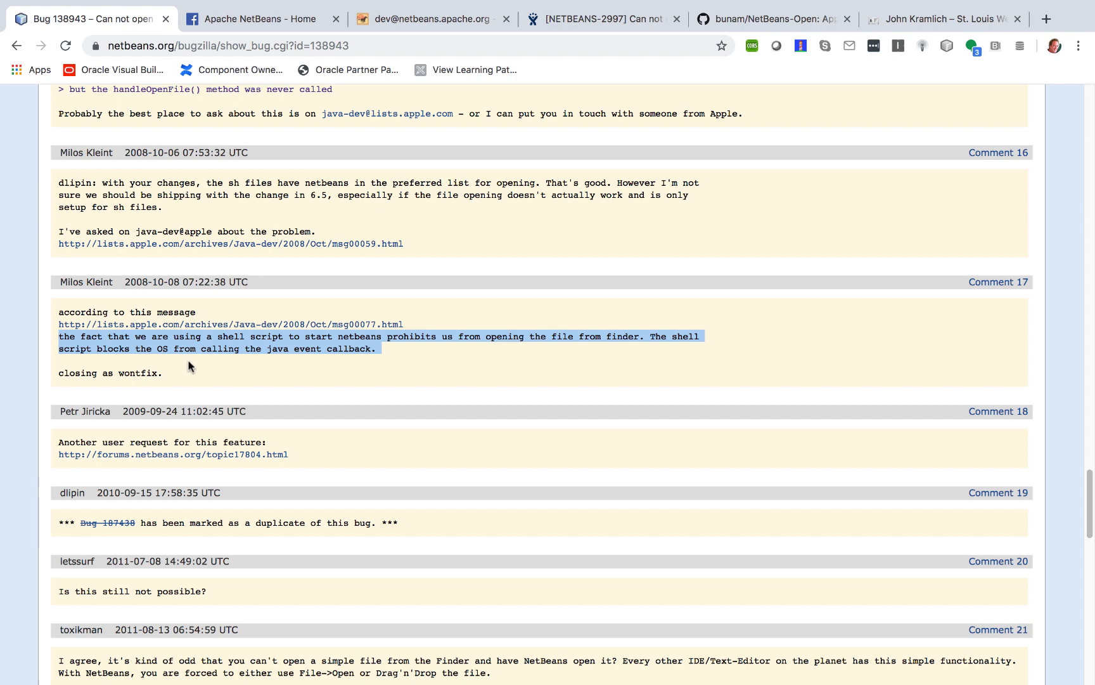
{"action": "mouse_move", "coordinate": [272, 364]}
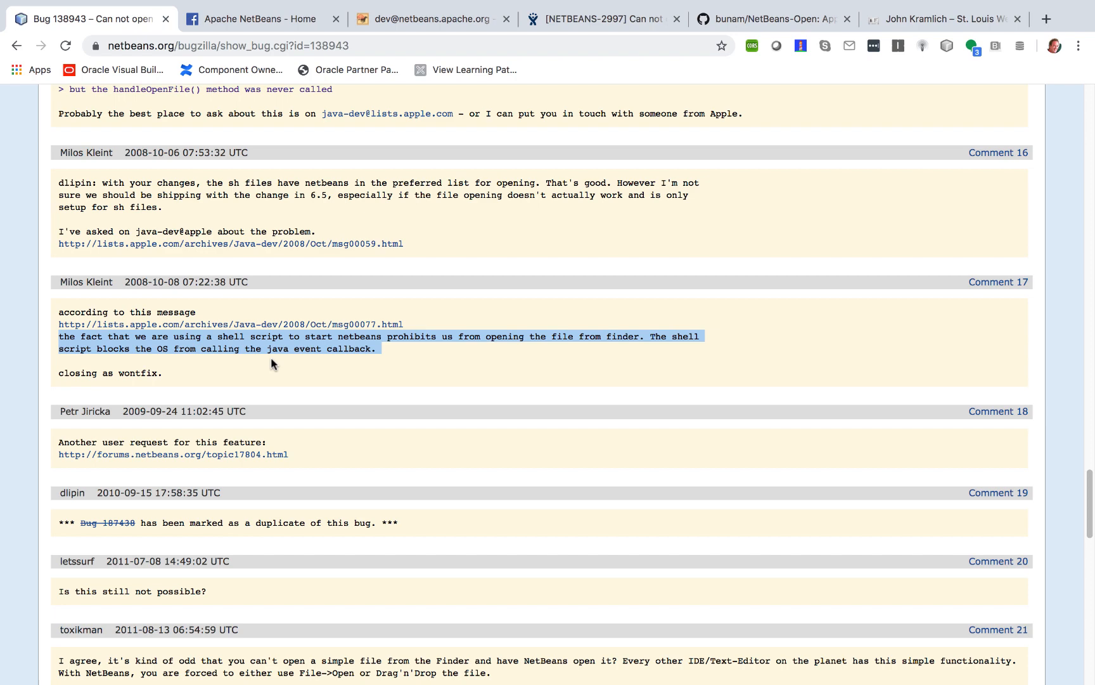
{"action": "mouse_move", "coordinate": [937, 378]}
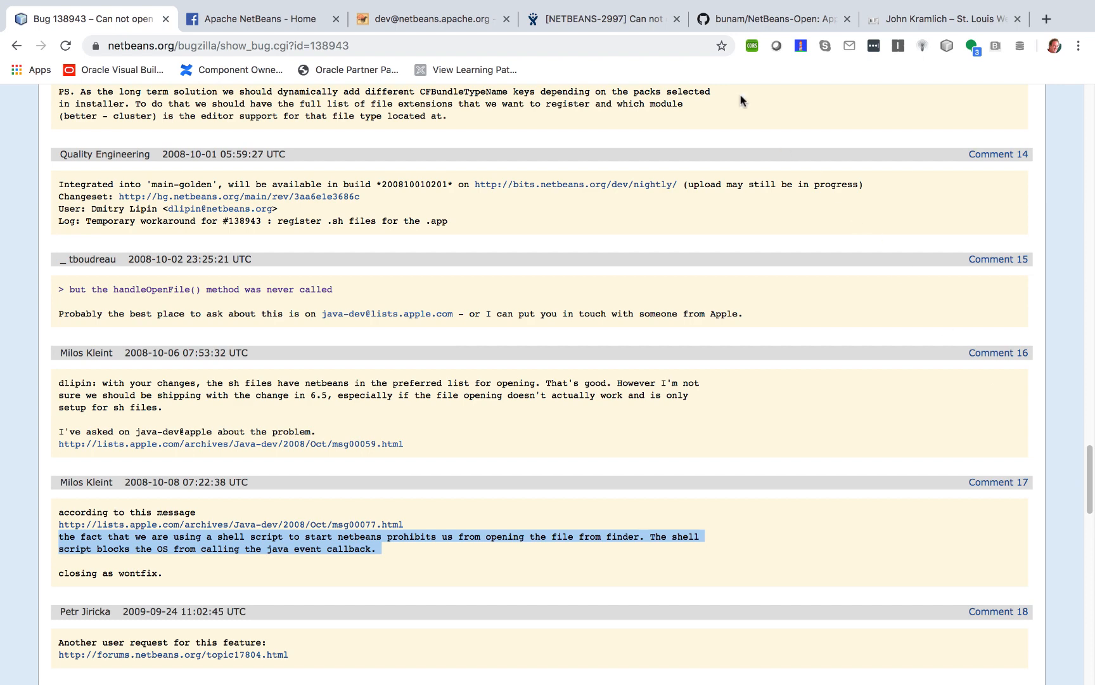
View the NetBeans-Open.scpt source in the bunam/NetBeans-Open repository.
{"action": "left_click", "coordinate": [768, 19]}
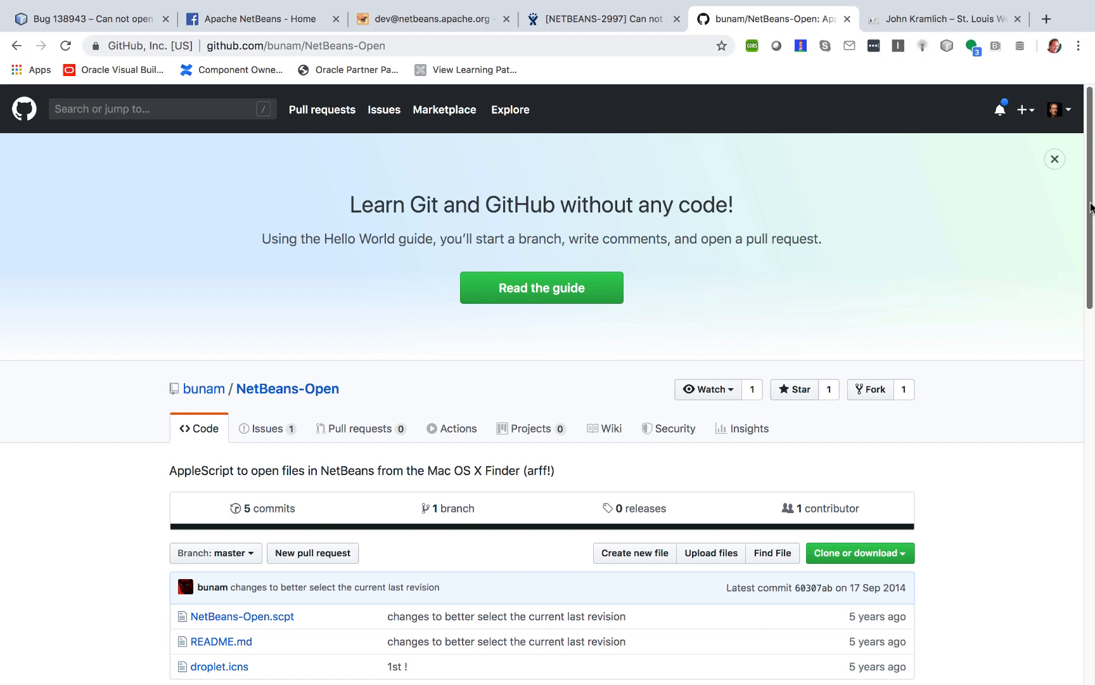
{"action": "scroll", "scroll_direction": "down", "scroll_amount": 3}
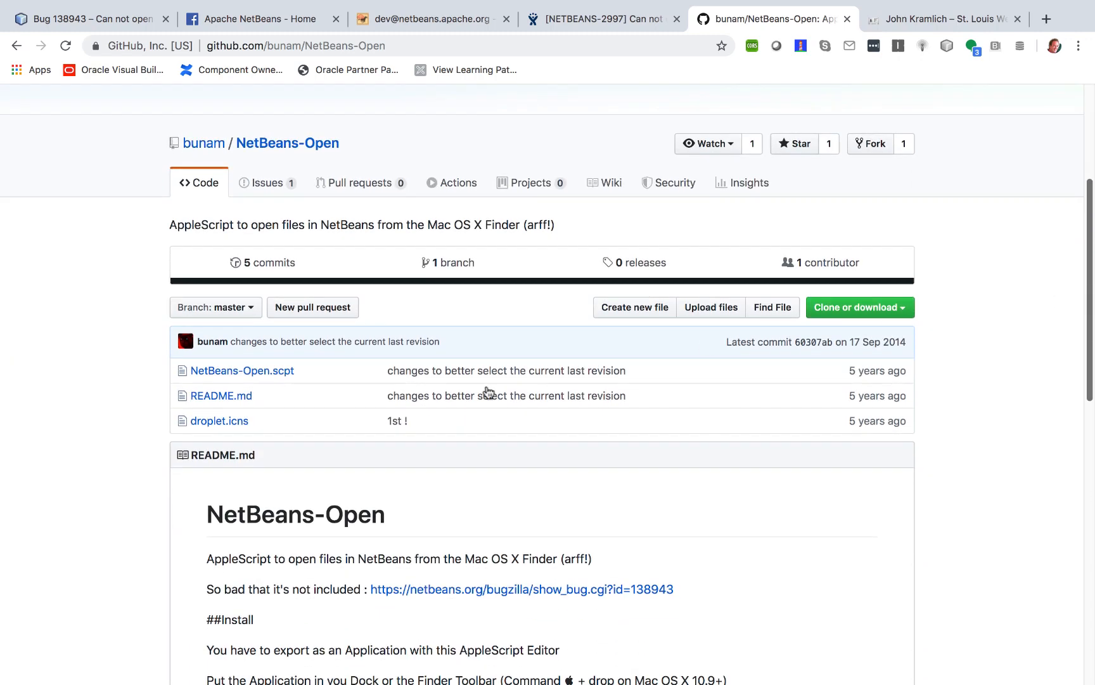
{"action": "left_click", "coordinate": [242, 370]}
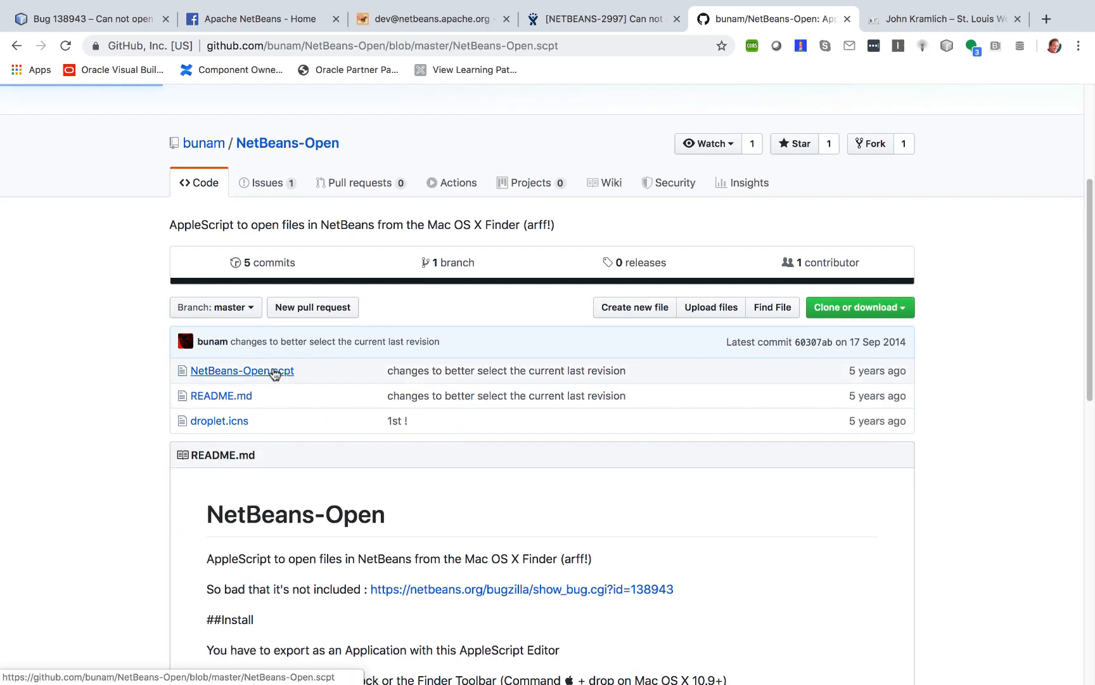
{"action": "left_click", "coordinate": [240, 370]}
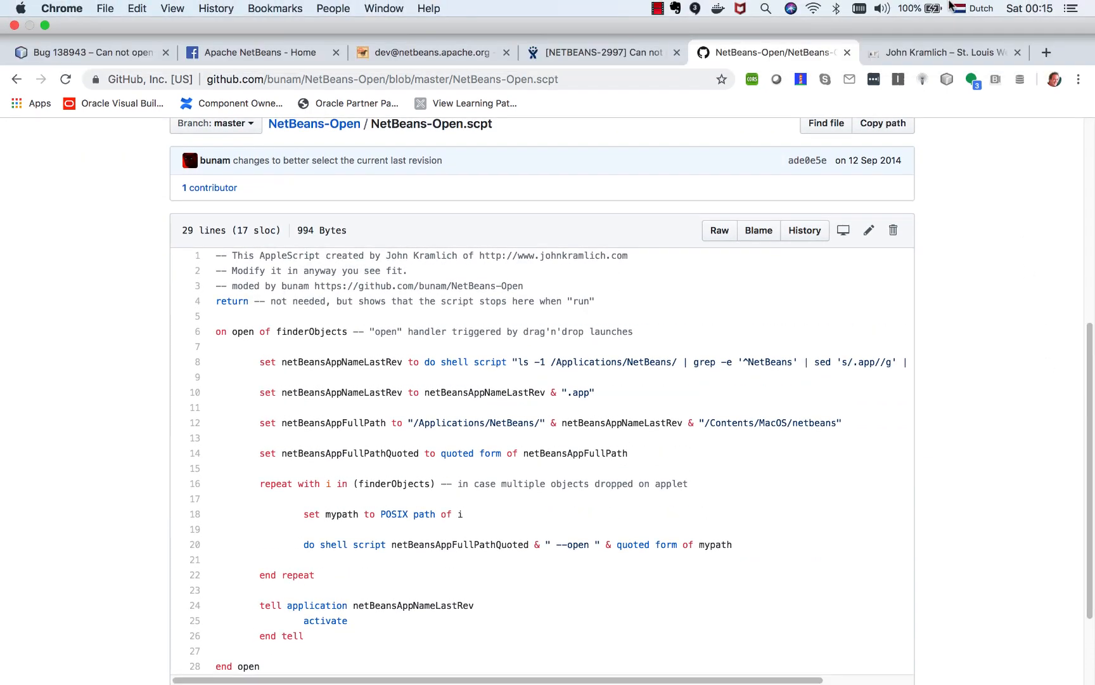
Launch Script Editor from Spotlight by searching 'apple sc'.
{"action": "left_click", "coordinate": [766, 9]}
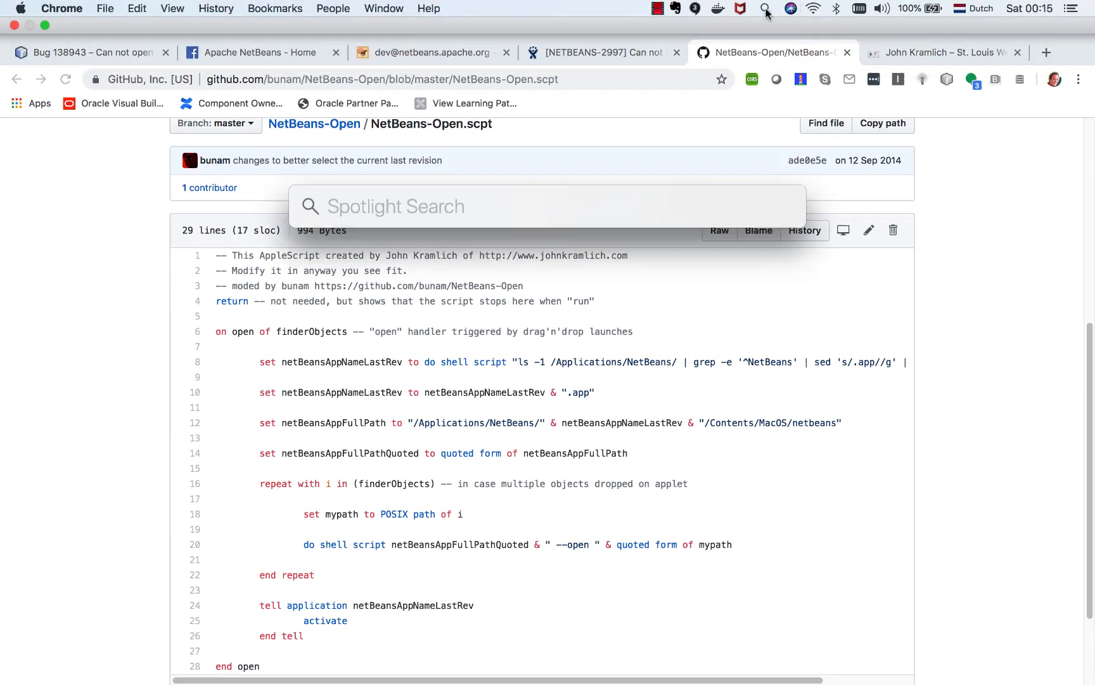
{"action": "type", "text": "apple"}
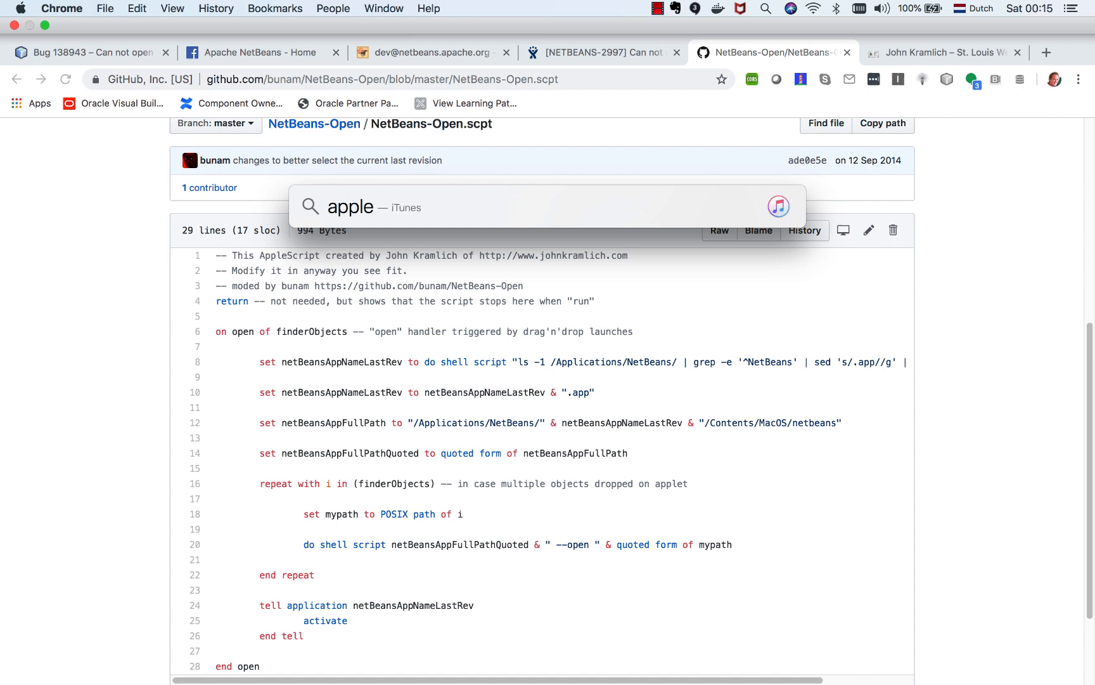
{"action": "type", "text": "sc"}
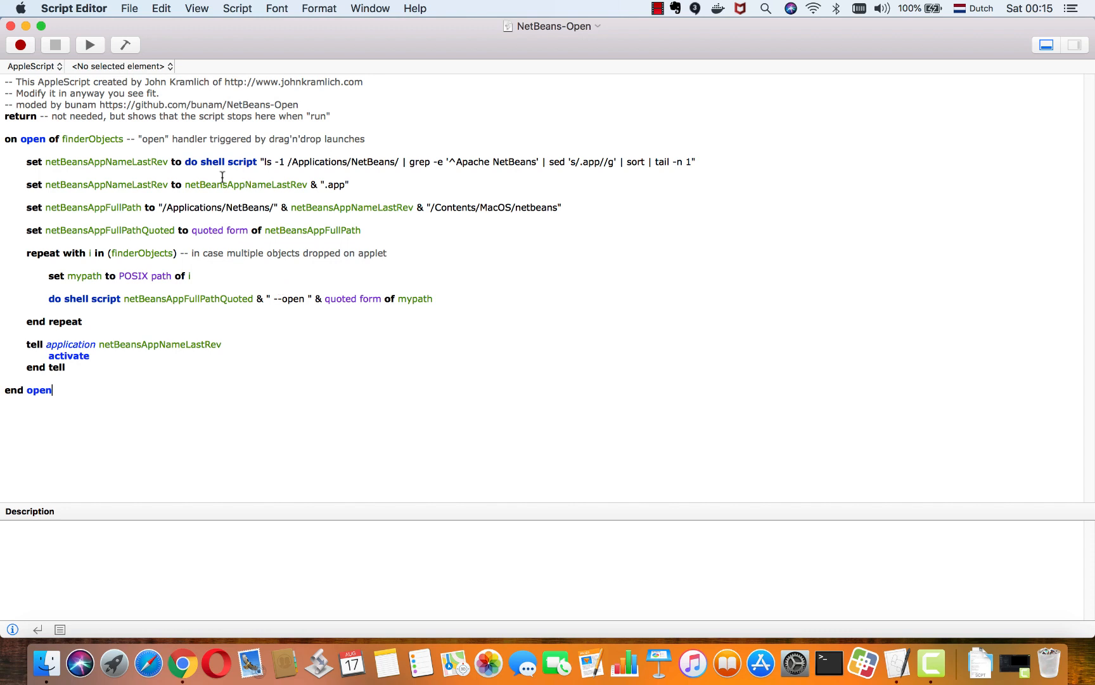
{"action": "mouse_move", "coordinate": [278, 221]}
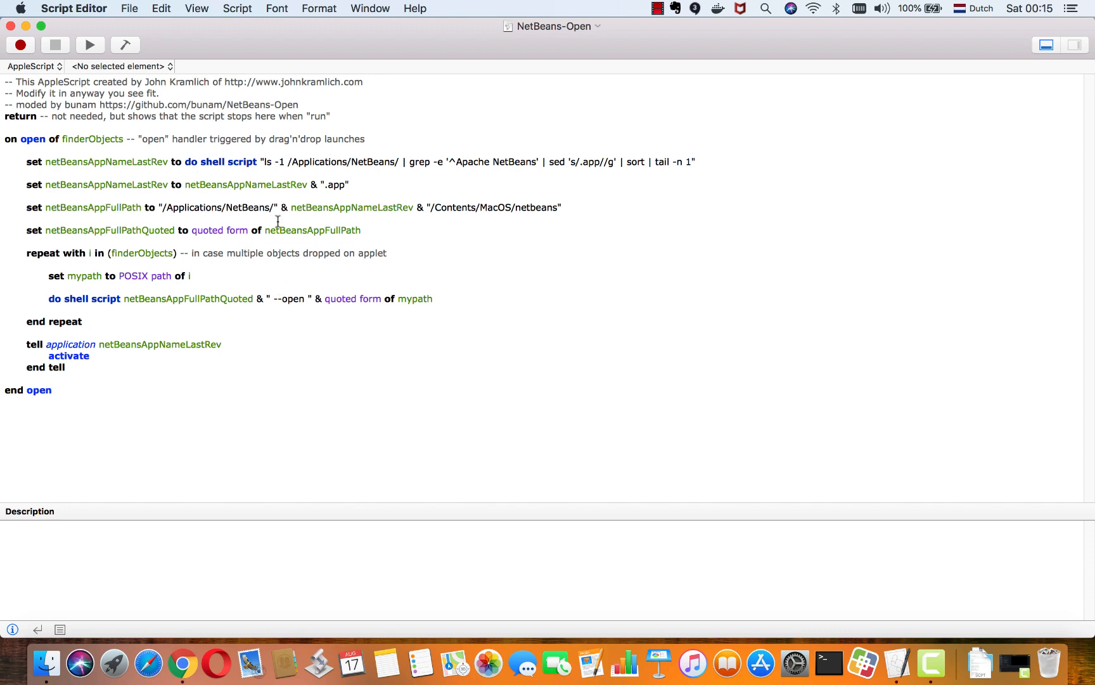
{"action": "mouse_move", "coordinate": [470, 251]}
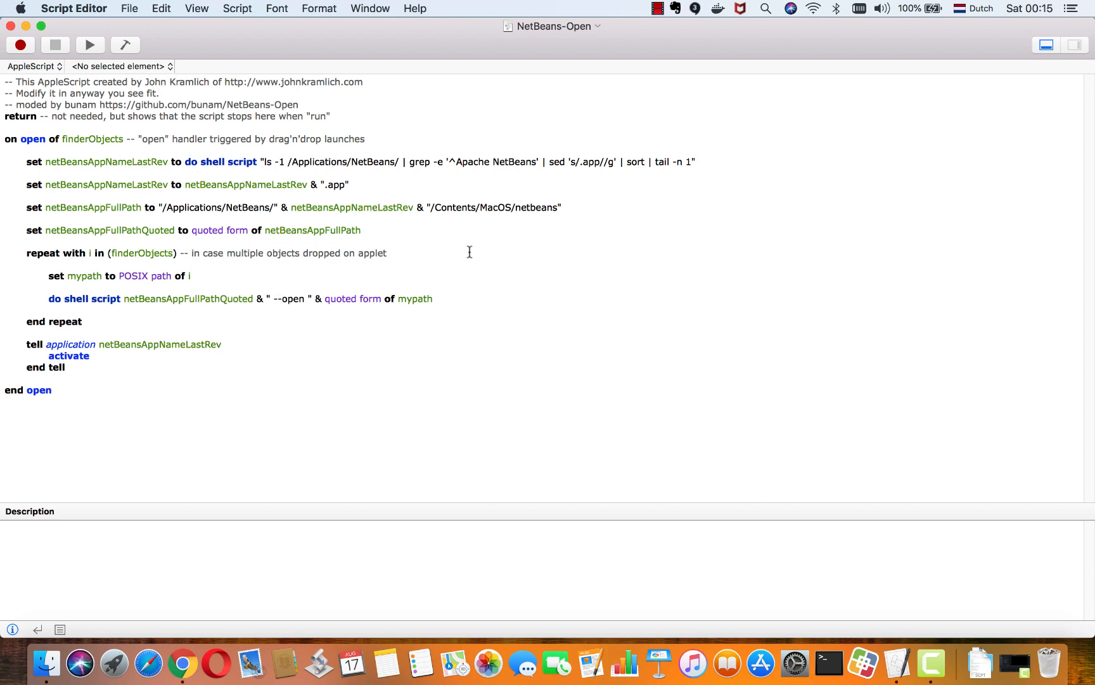
Check the 'Apache' prefix in the script's '^Apache NetBeans' grep pattern.
{"action": "double_click", "coordinate": [472, 161]}
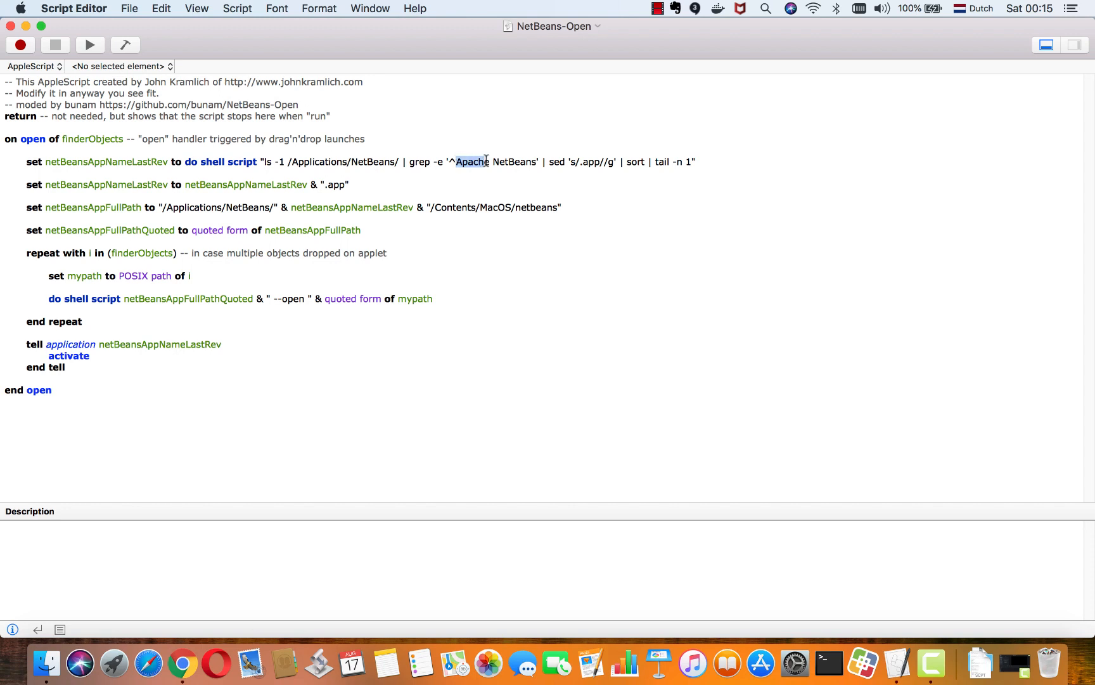
{"action": "left_click", "coordinate": [483, 161]}
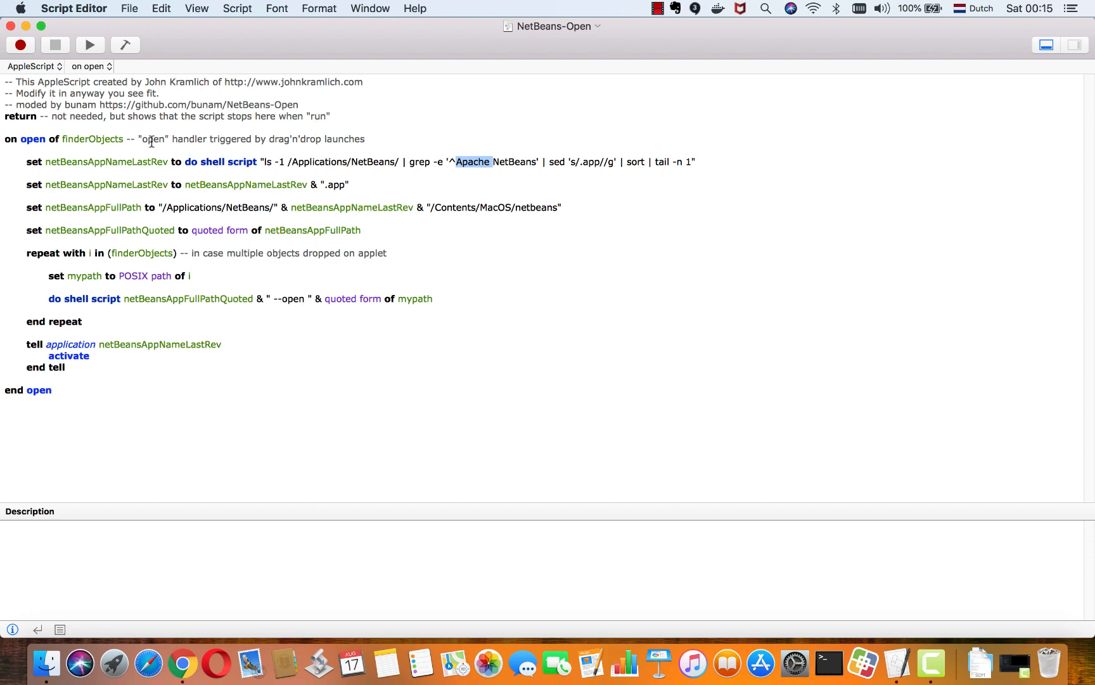
{"action": "left_click", "coordinate": [129, 8]}
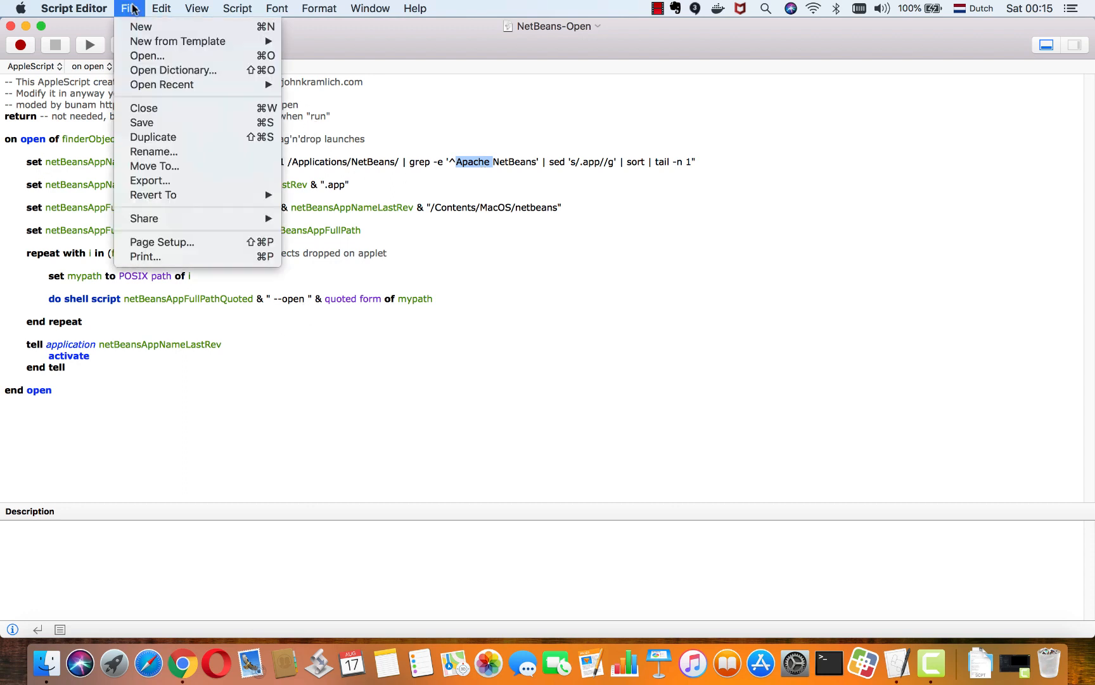
Export the NetBeans-Open script in Application format to the Desktop.
{"action": "left_click", "coordinate": [149, 180]}
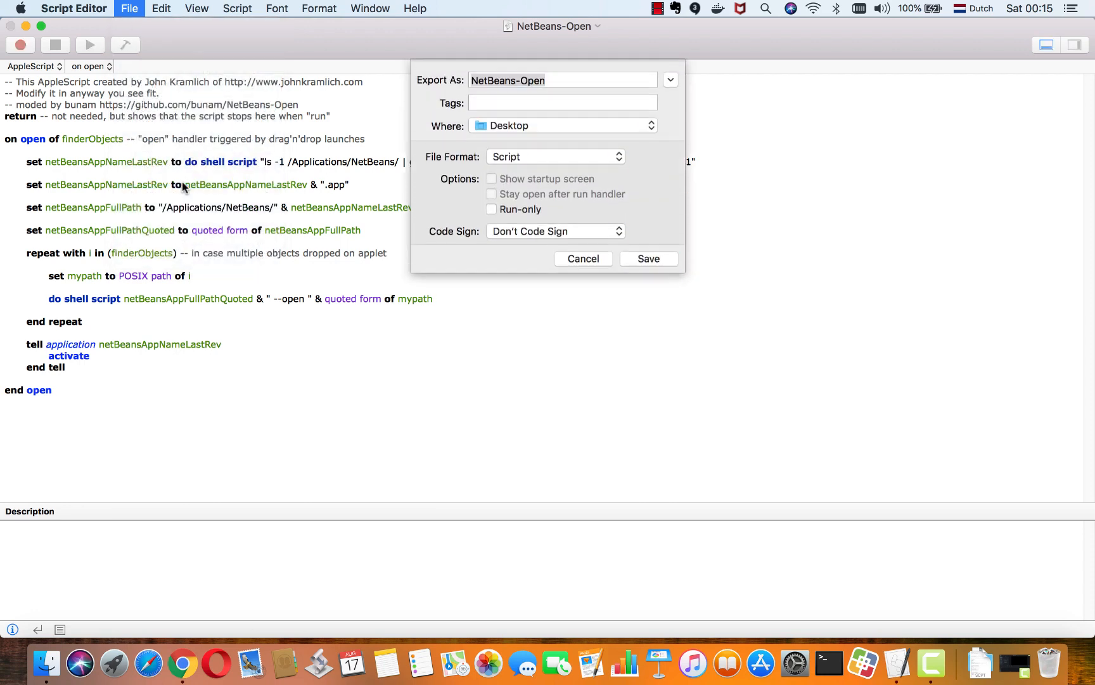
{"action": "left_click", "coordinate": [554, 156]}
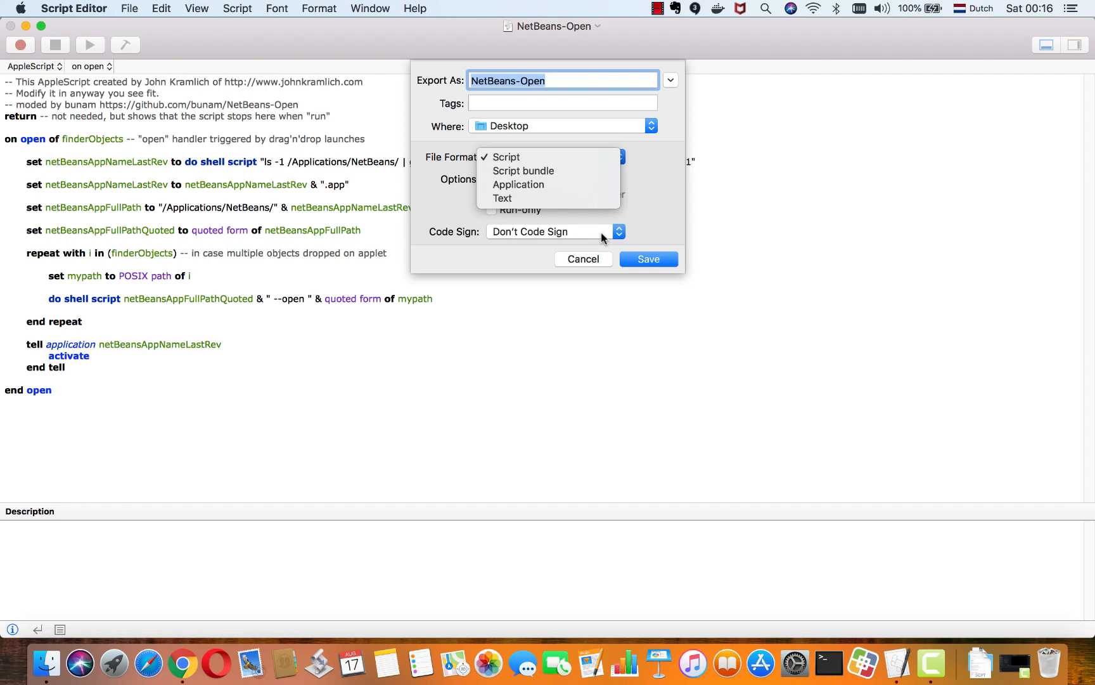
{"action": "left_click", "coordinate": [583, 259]}
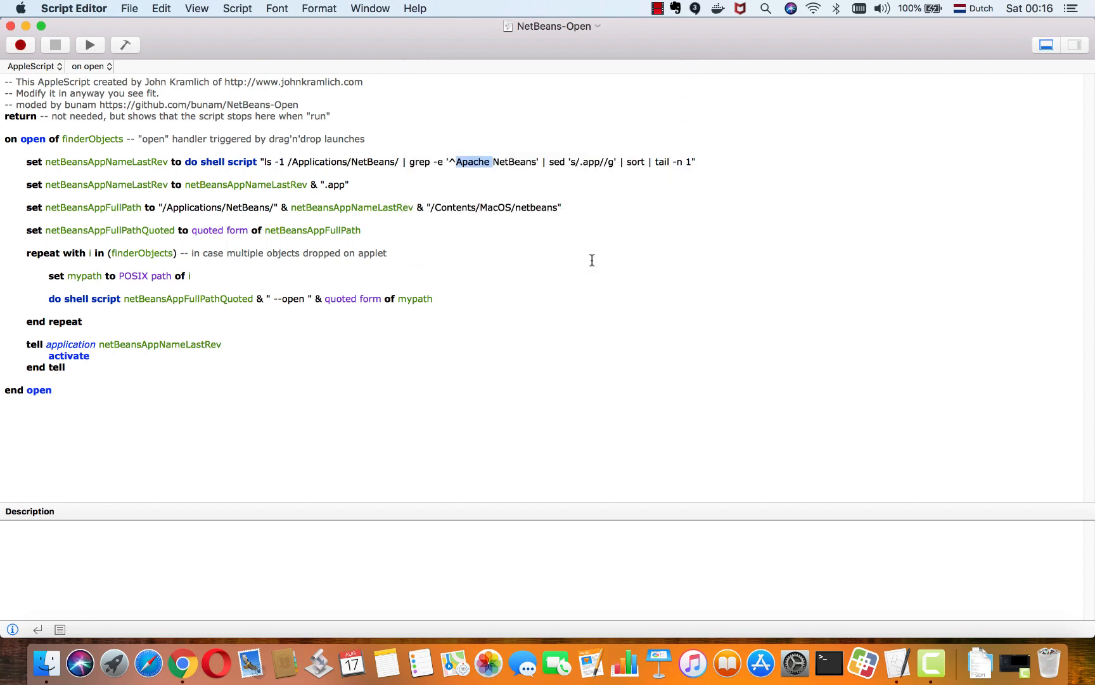
{"action": "mouse_move", "coordinate": [344, 553]}
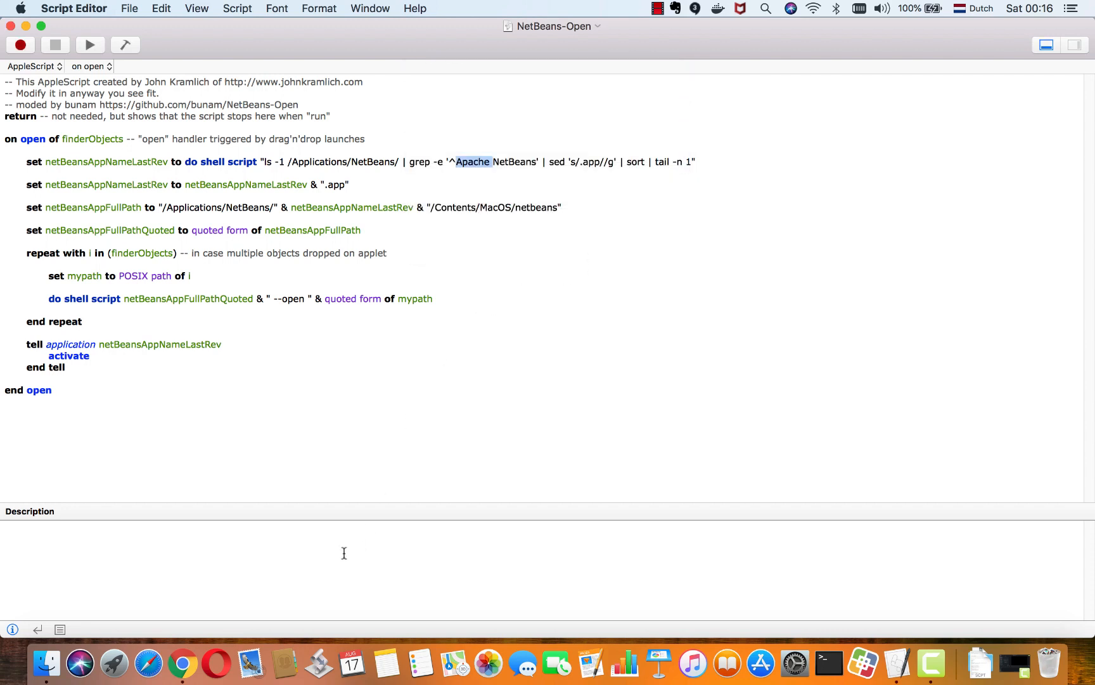
{"action": "mouse_move", "coordinate": [319, 661]}
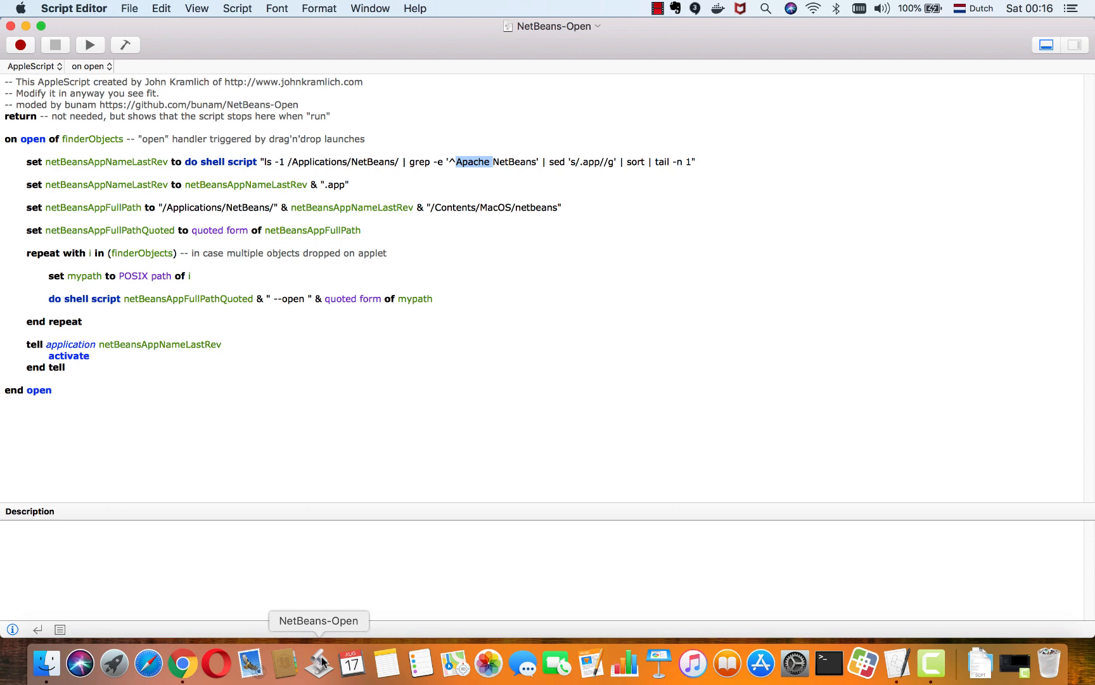
{"action": "mouse_move", "coordinate": [386, 661]}
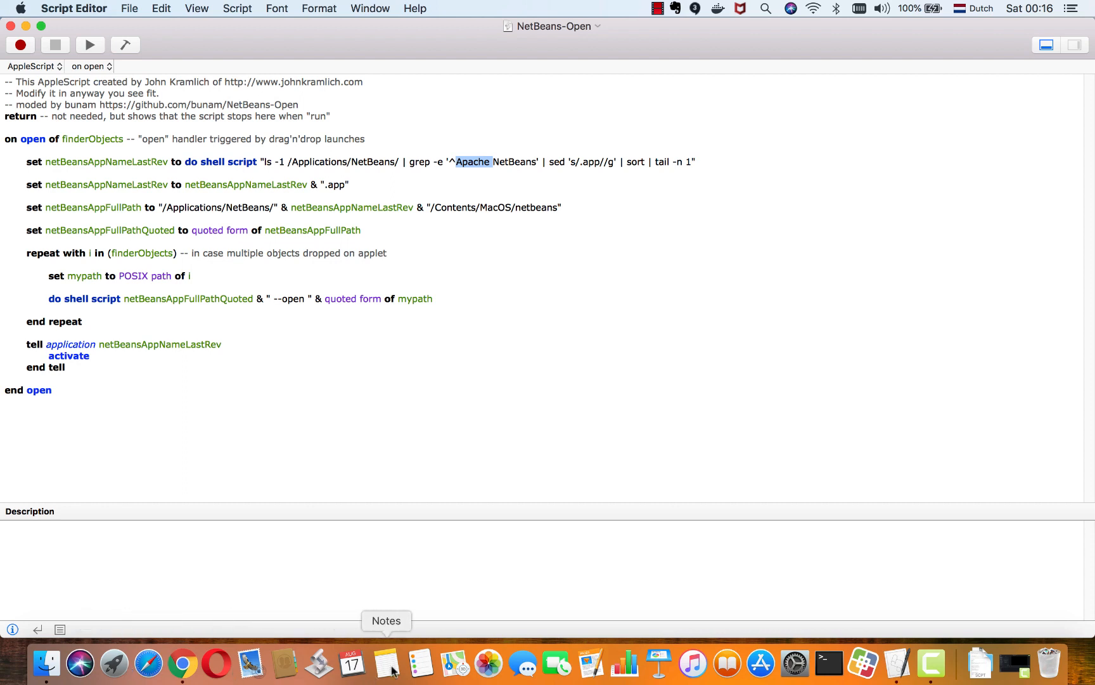
{"action": "mouse_move", "coordinate": [319, 660]}
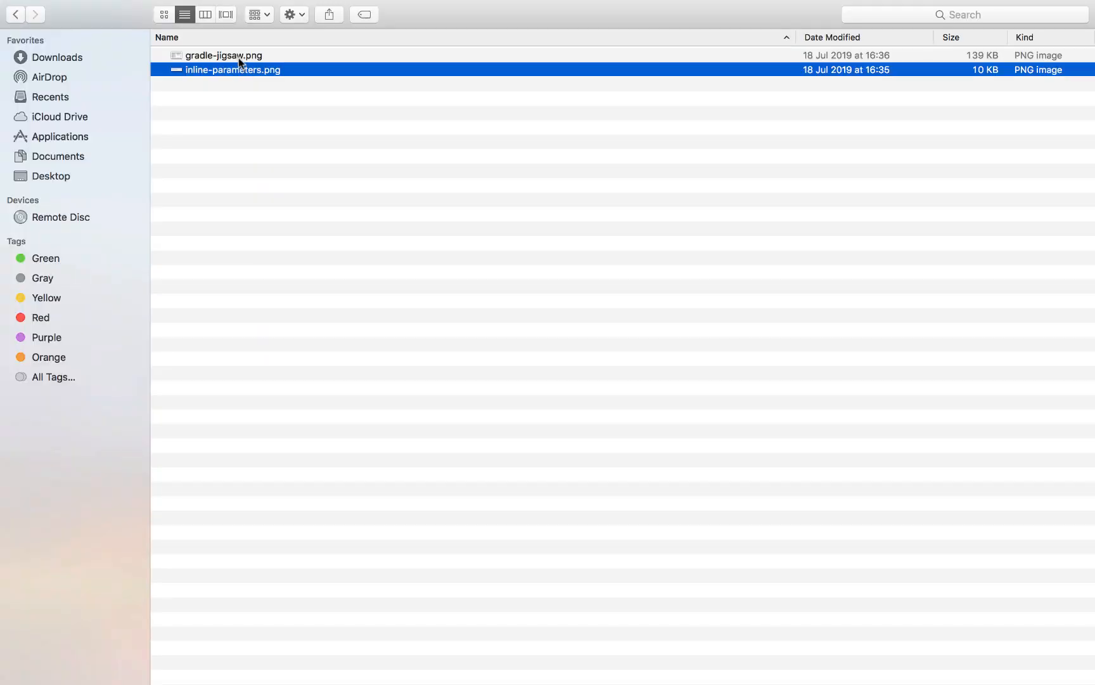
Select gradle-jigsaw.png and inline-parameters.png and drop them on the NetBeans-Open Dock icon.
{"action": "left_click", "coordinate": [222, 56]}
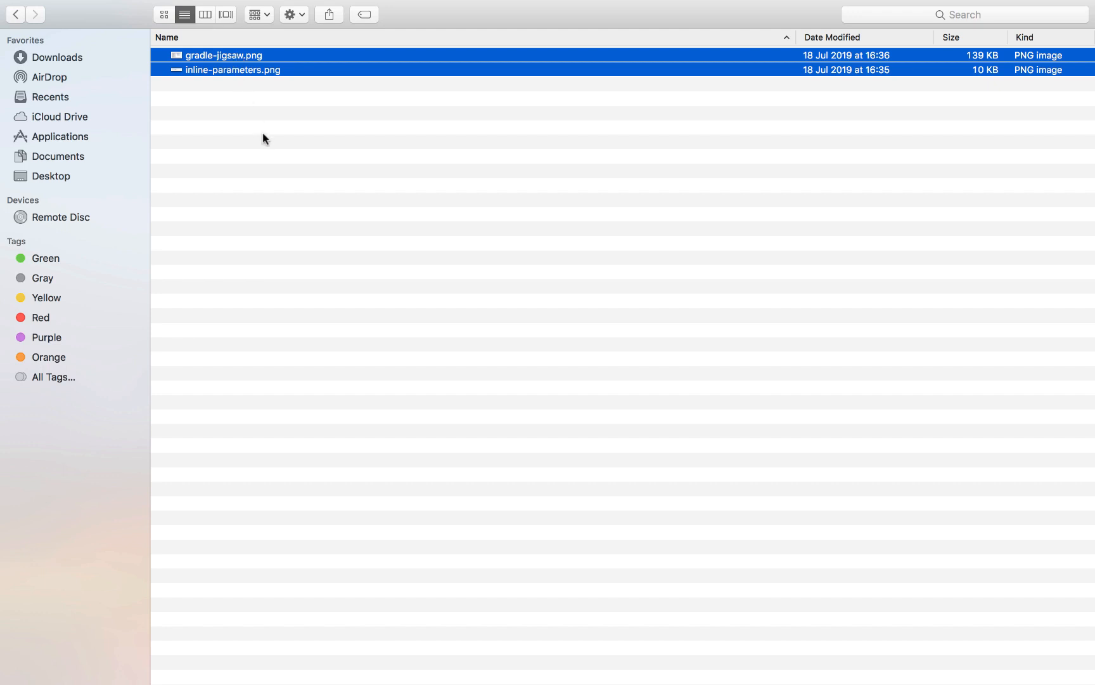
{"action": "mouse_move", "coordinate": [222, 73]}
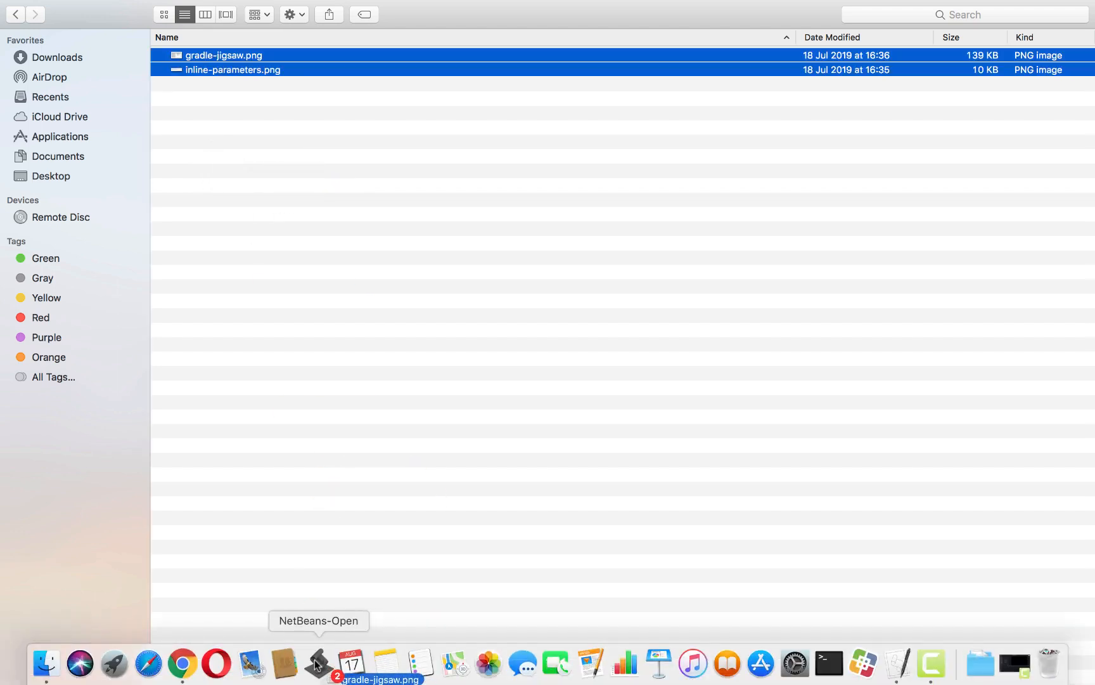
{"action": "left_click", "coordinate": [435, 555]}
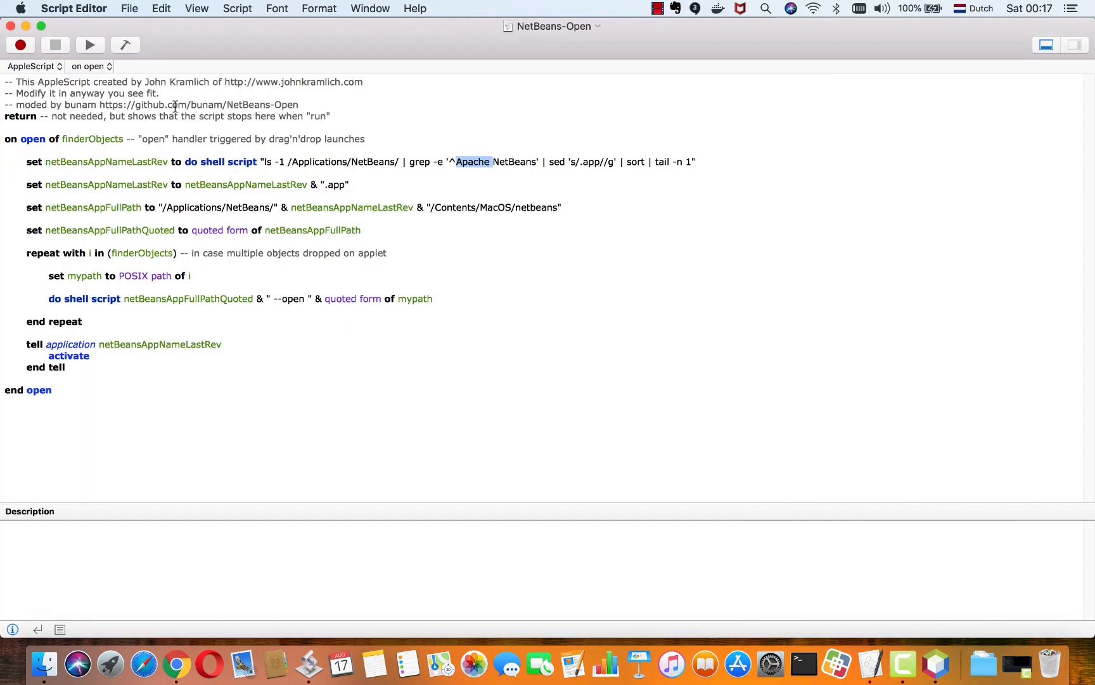
{"action": "left_click", "coordinate": [130, 9]}
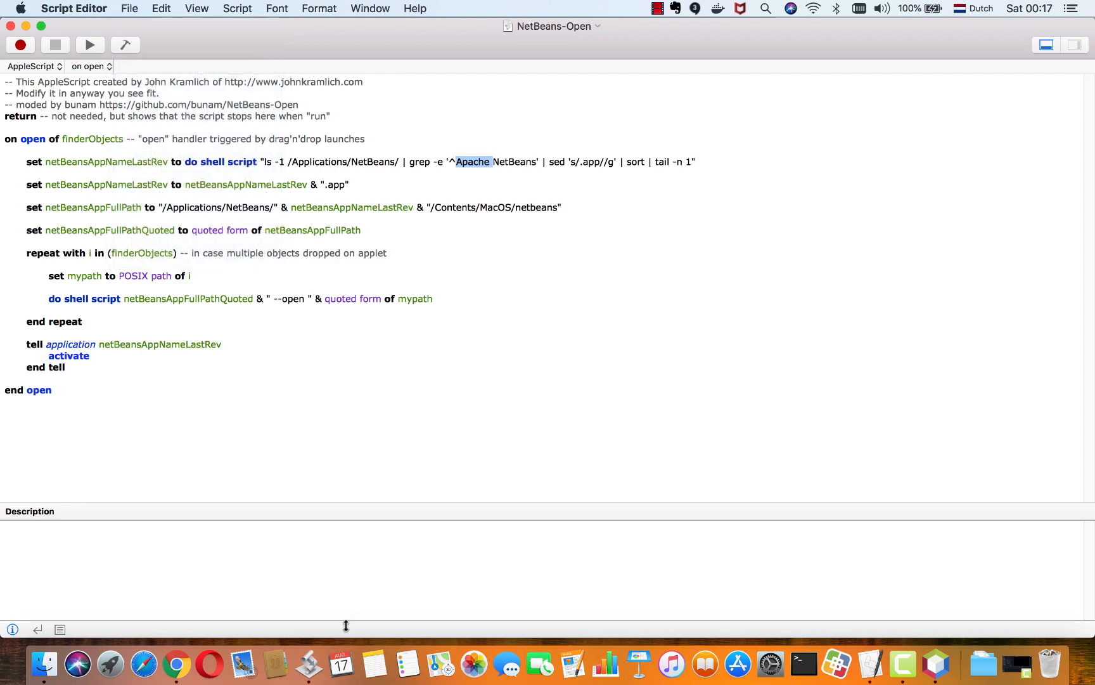
{"action": "mouse_move", "coordinate": [420, 520]}
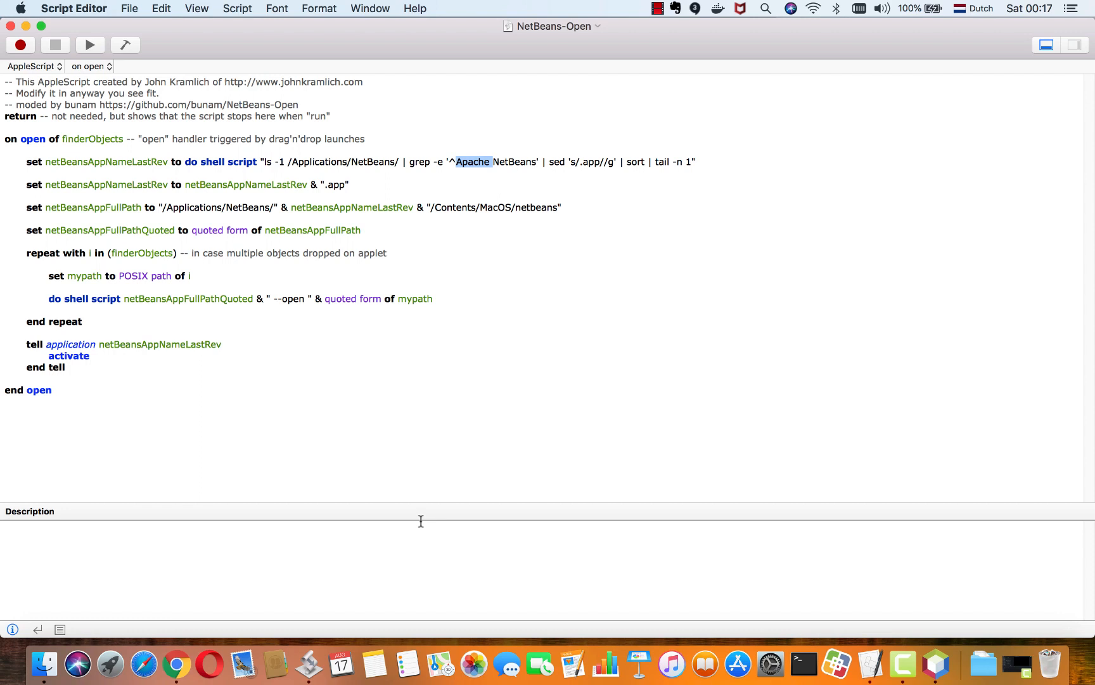
{"action": "mouse_move", "coordinate": [307, 662]}
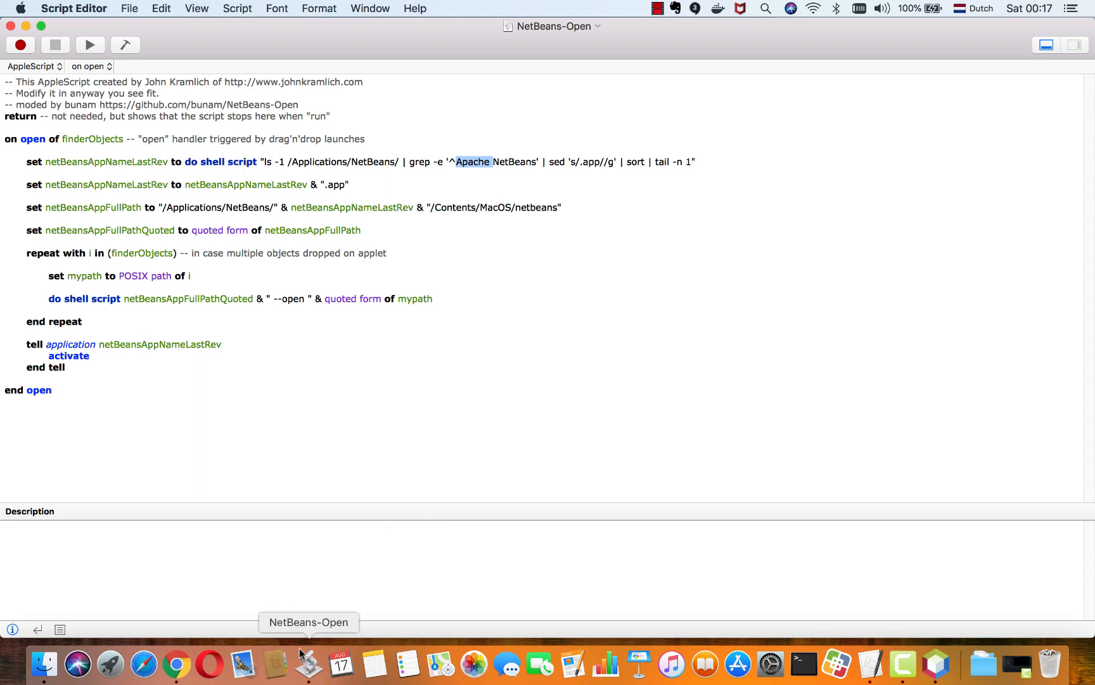
{"action": "mouse_move", "coordinate": [368, 419]}
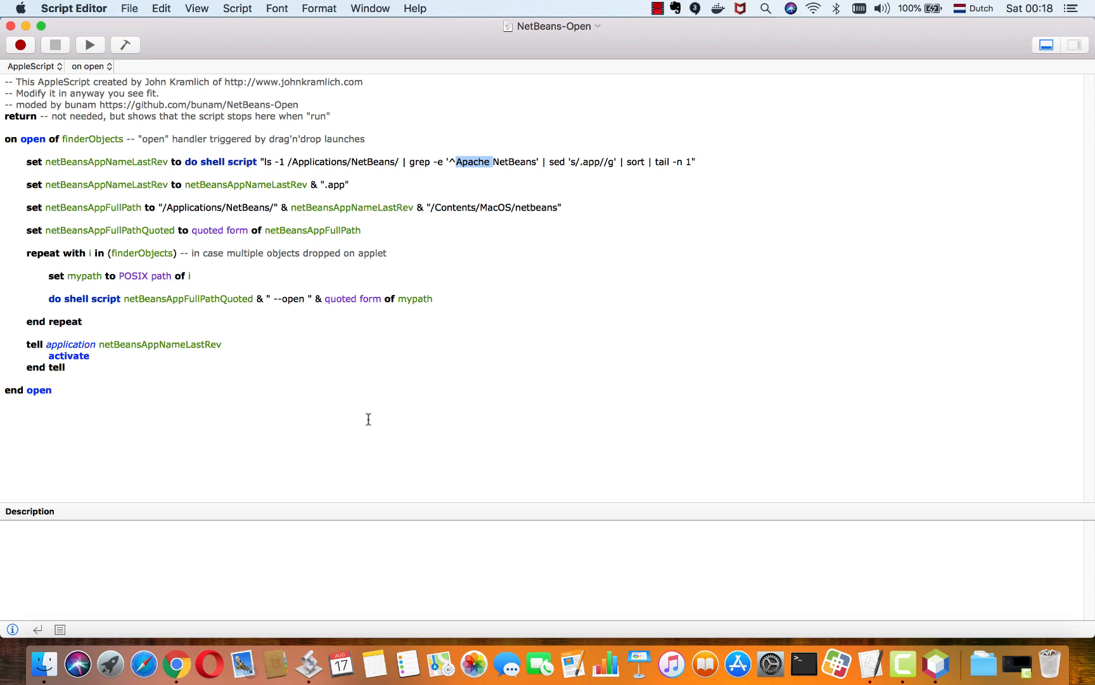
{"action": "mouse_move", "coordinate": [319, 634]}
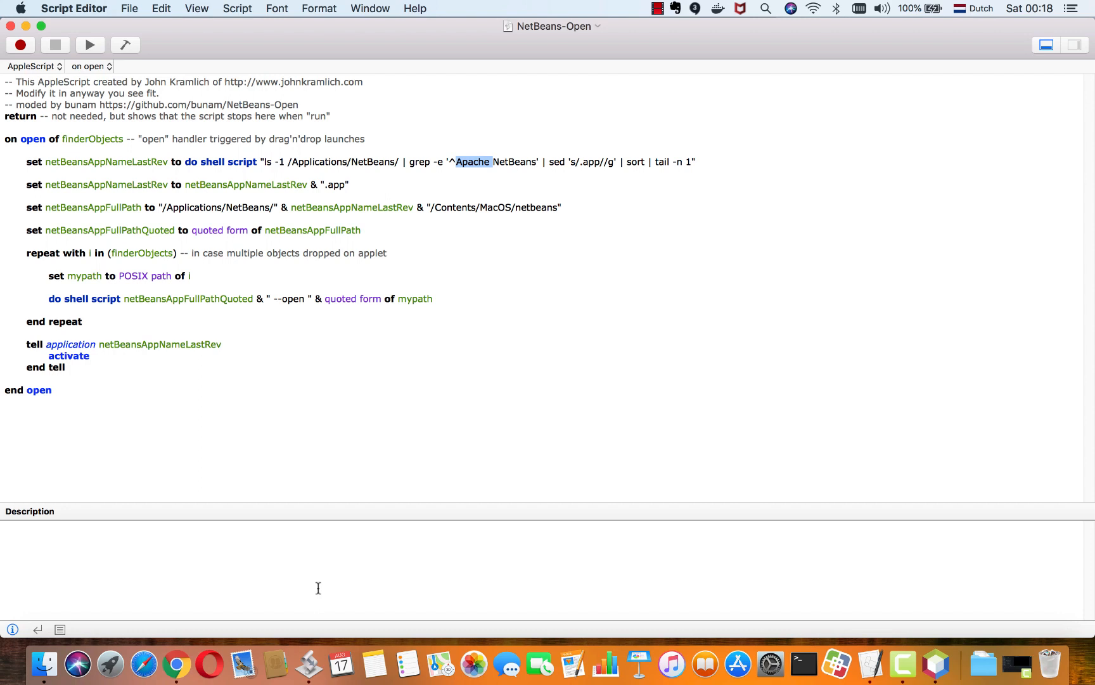
{"action": "mouse_move", "coordinate": [309, 662]}
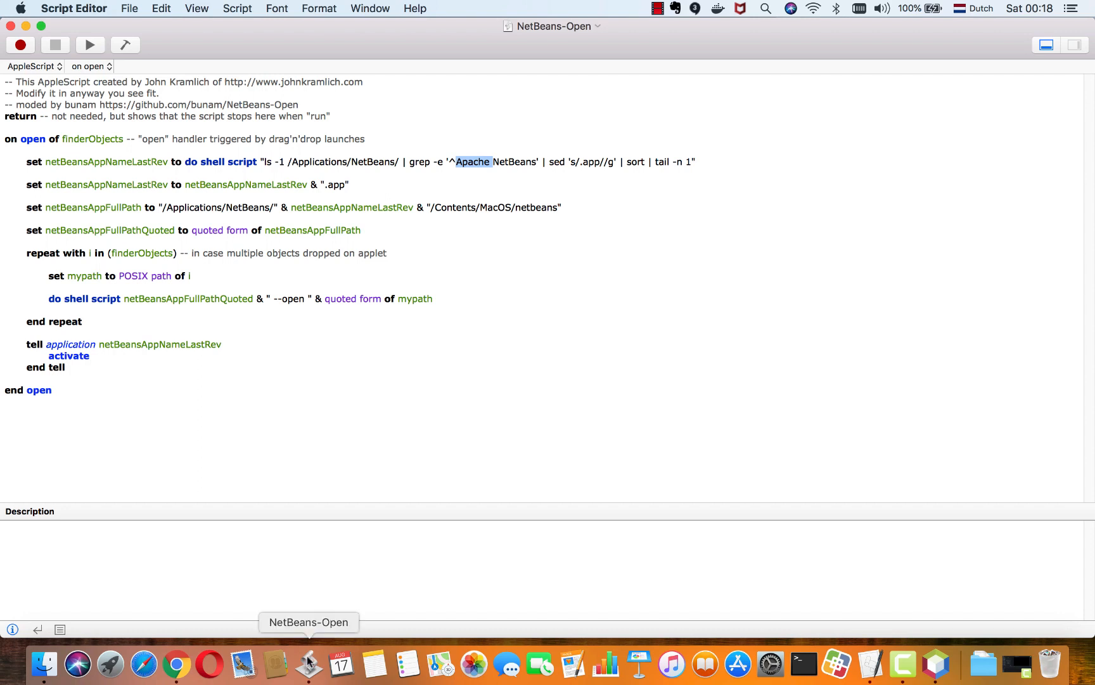